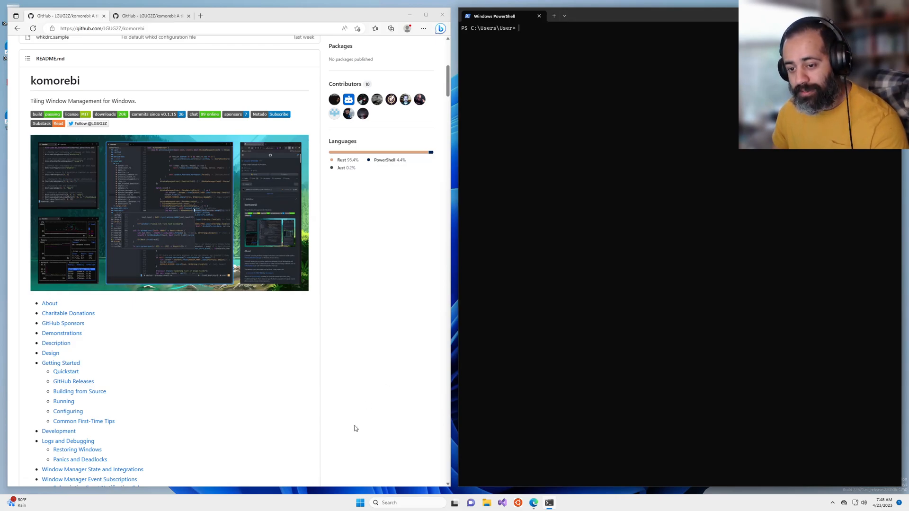
mouse_move(357, 385)
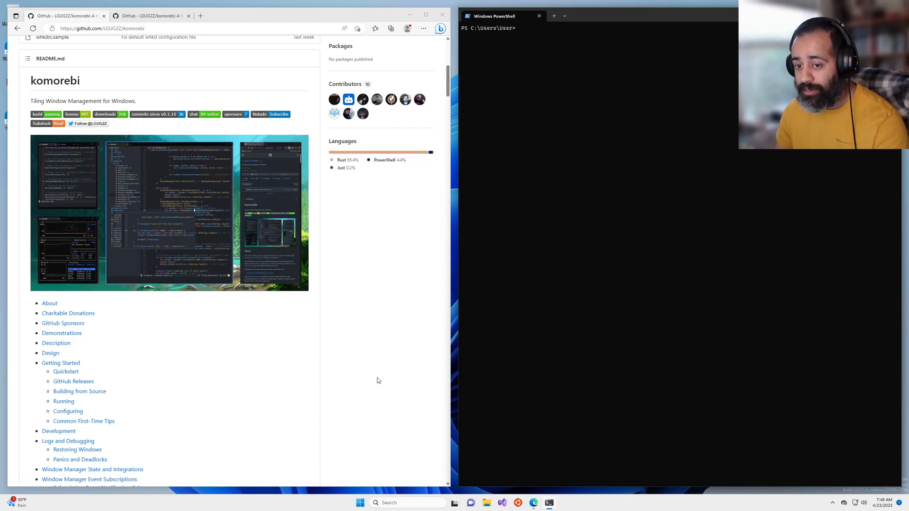
Step: Scroll to the README's 'Creating and Loading Custom Layouts' section and bring up the generator link's context menu
scroll("down", 3)
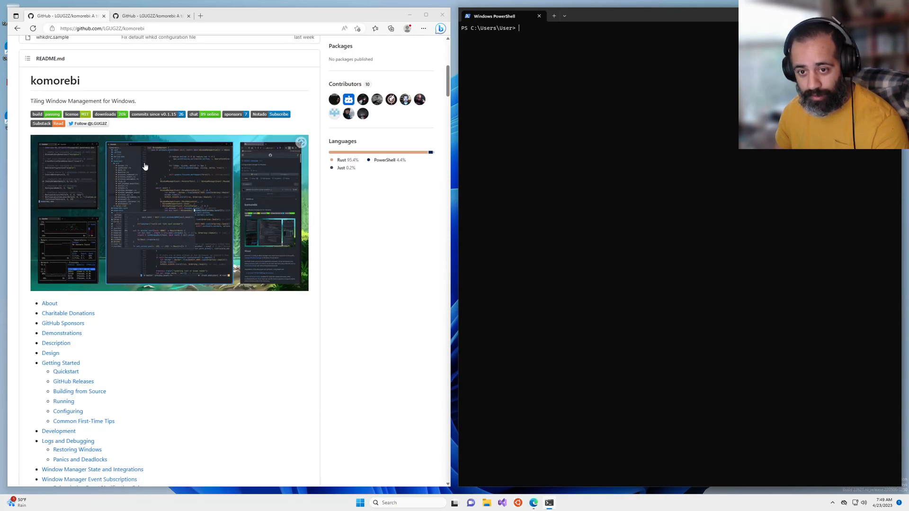
mouse_move(249, 251)
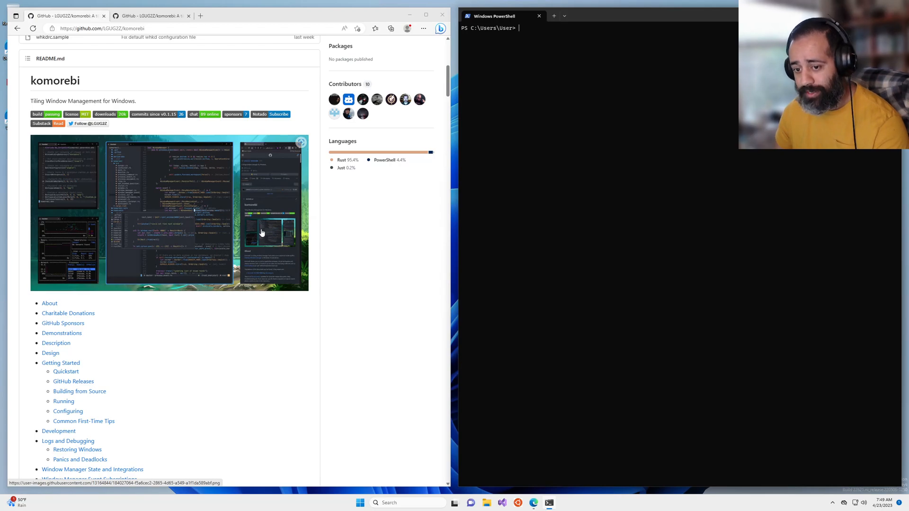
mouse_move(314, 245)
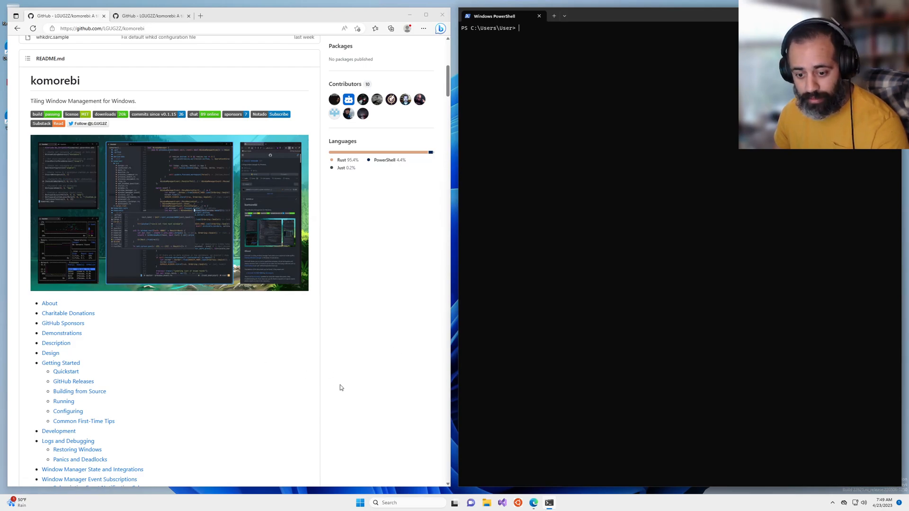
mouse_move(325, 387)
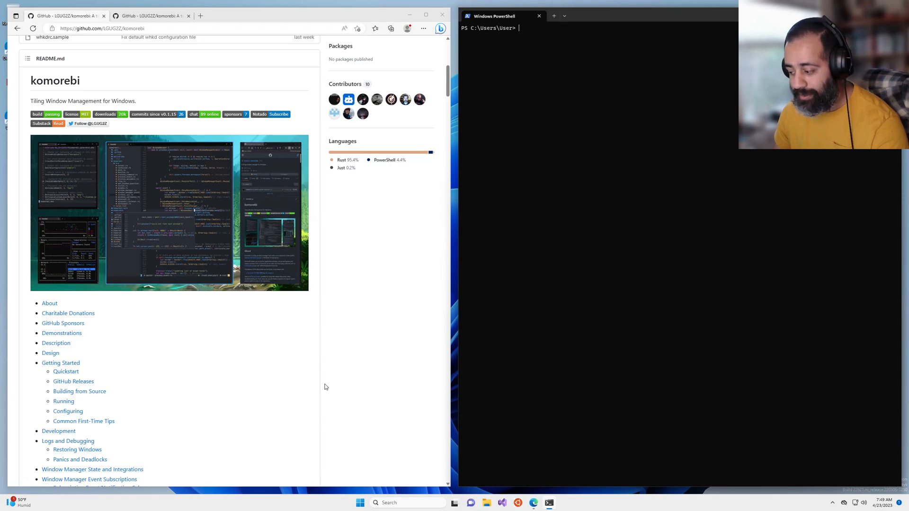
mouse_move(329, 406)
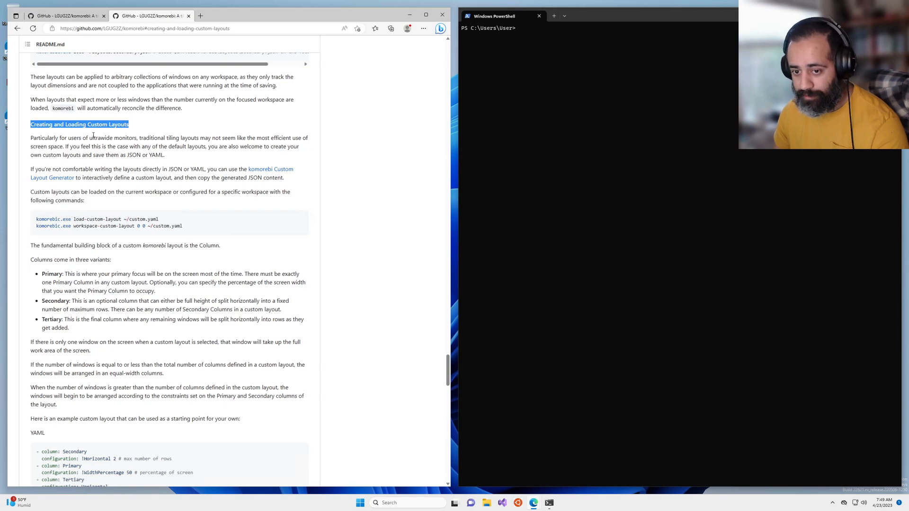
mouse_move(286, 180)
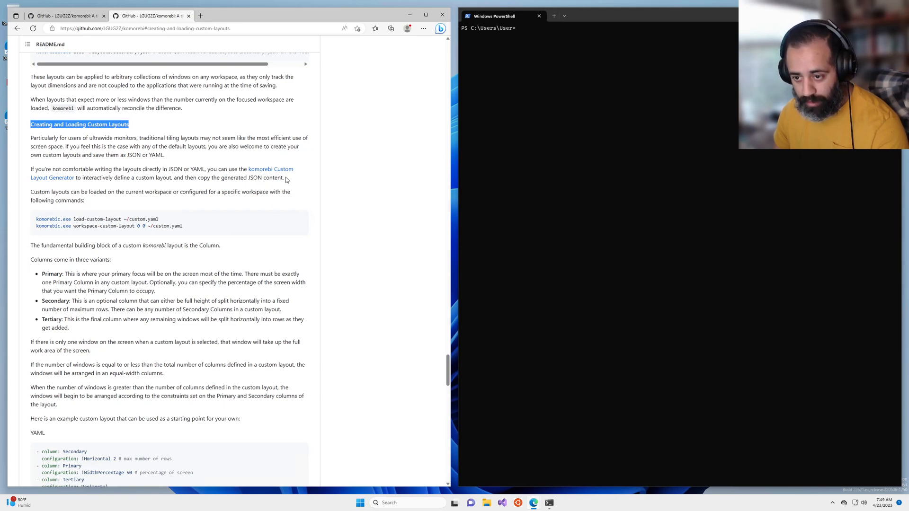
mouse_move(151, 235)
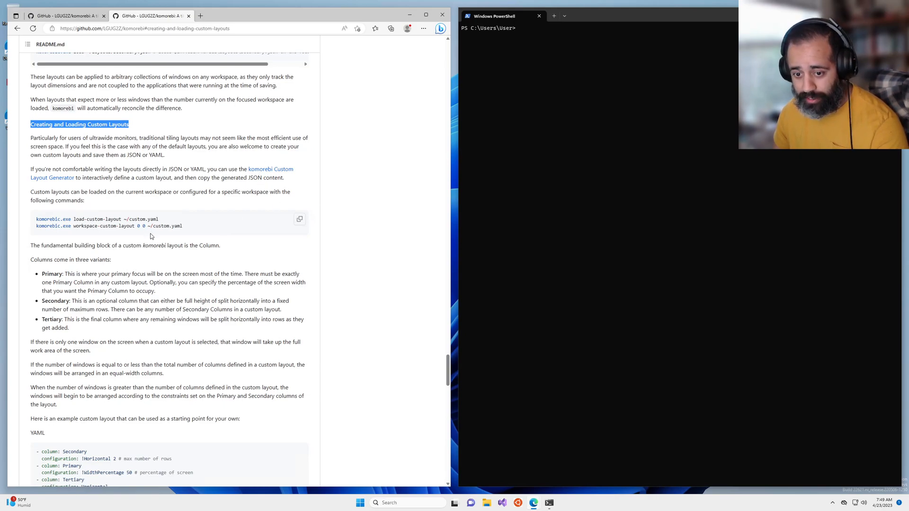
mouse_move(229, 355)
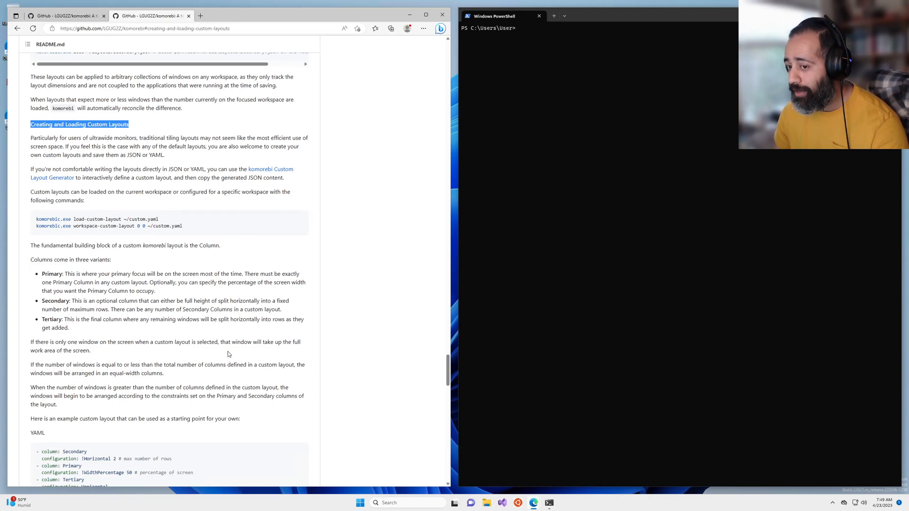
mouse_move(303, 242)
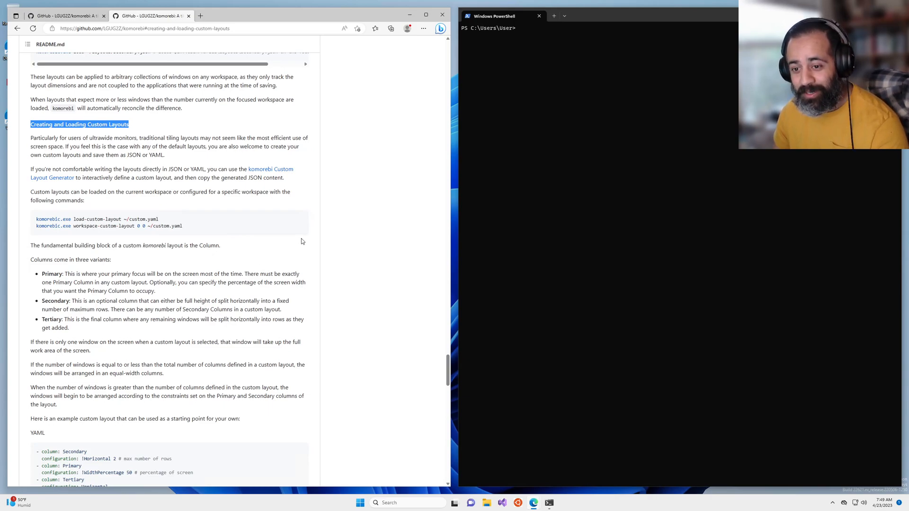
right_click(279, 169)
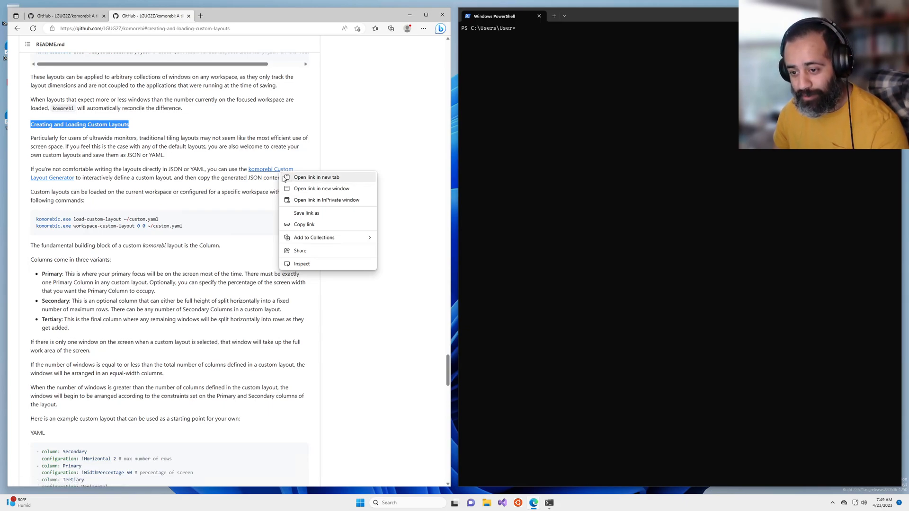
mouse_move(301, 180)
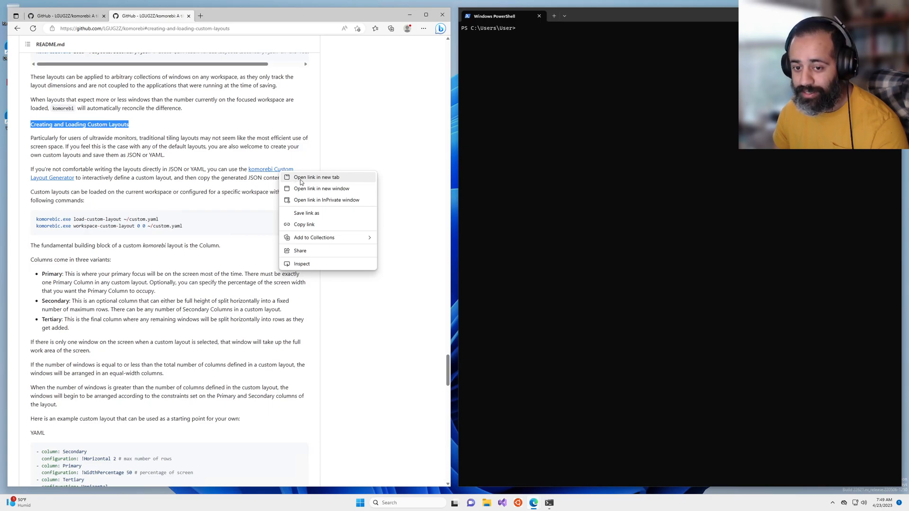
Step: Build a four-column layout in the generator: three-row Secondary, Primary, two-row Secondary, Tertiary
left_click(317, 177)
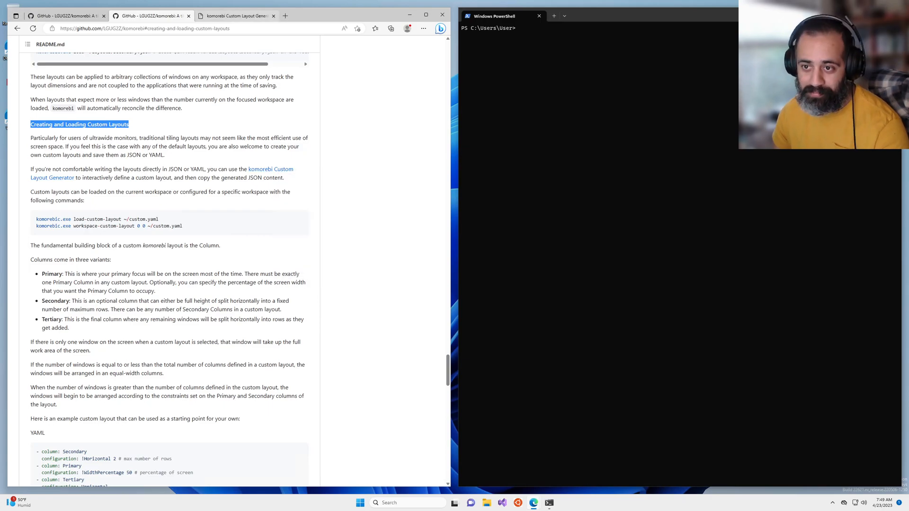
left_click(239, 16)
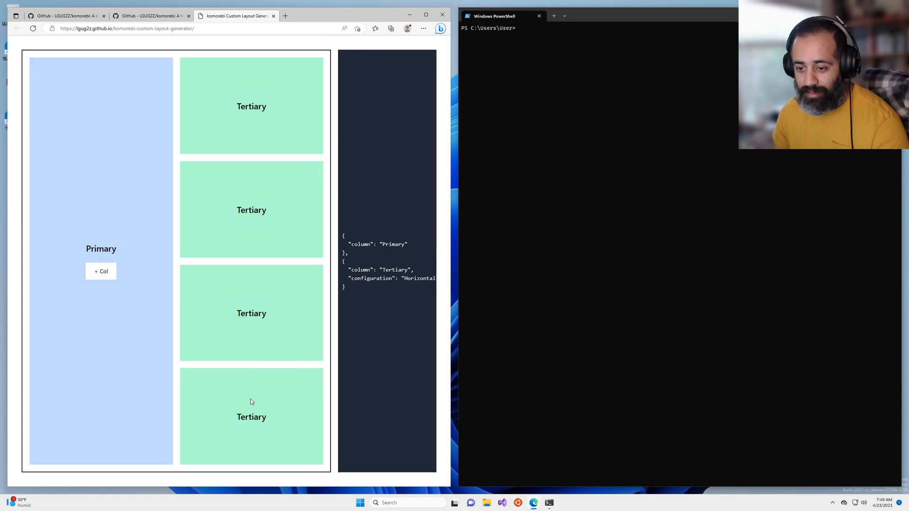
left_click(101, 271)
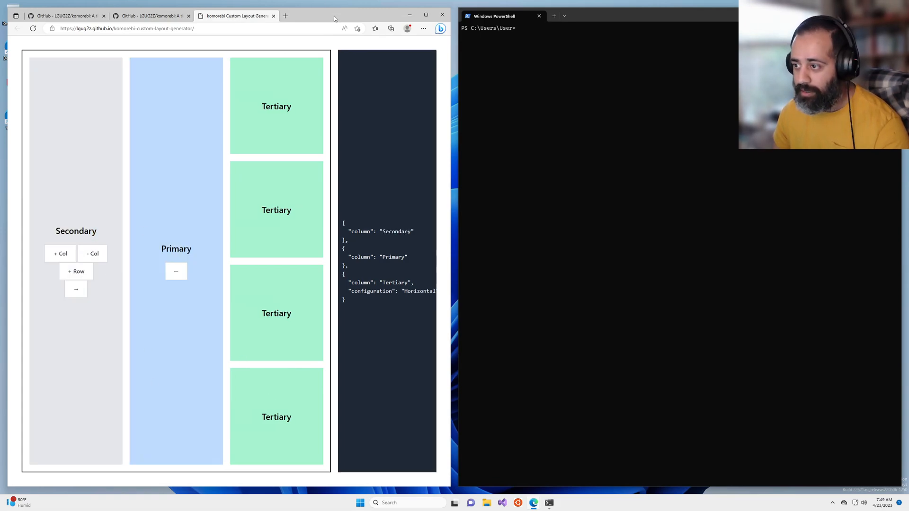
left_click(425, 15)
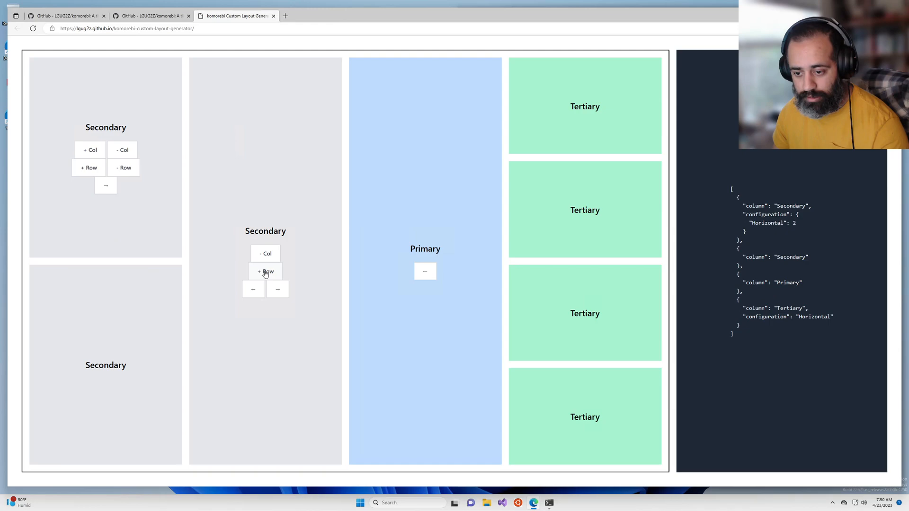
left_click(265, 271)
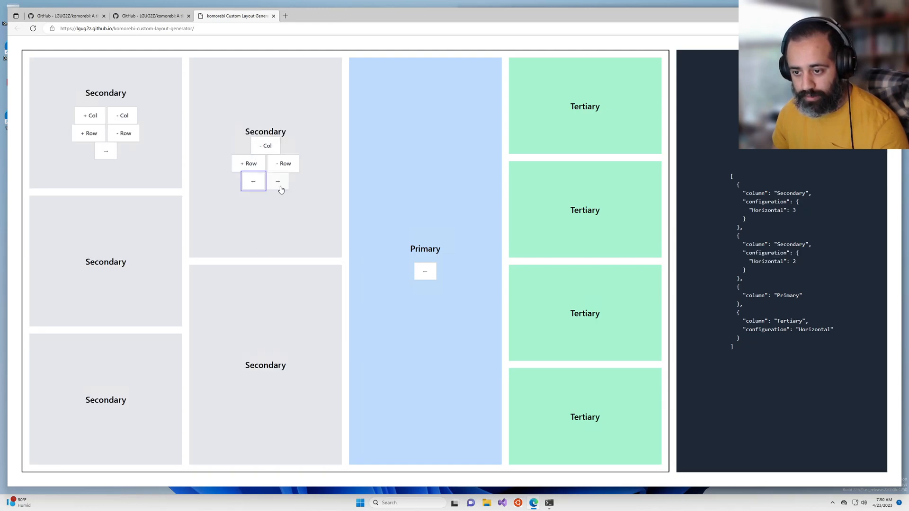
left_click(277, 181)
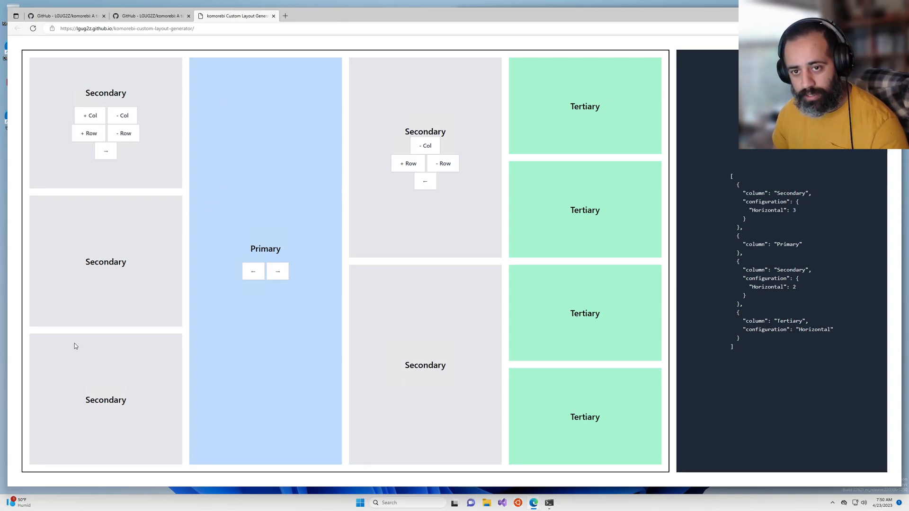
left_click(66, 16)
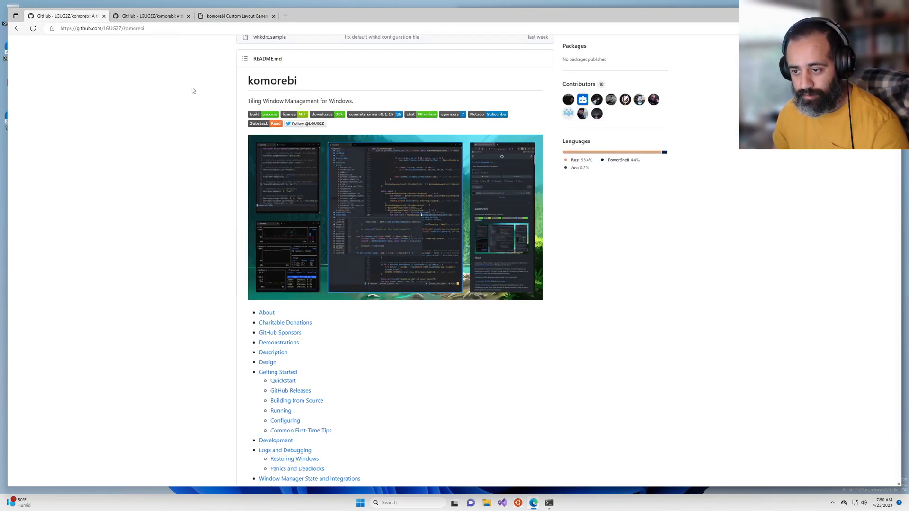
mouse_move(418, 234)
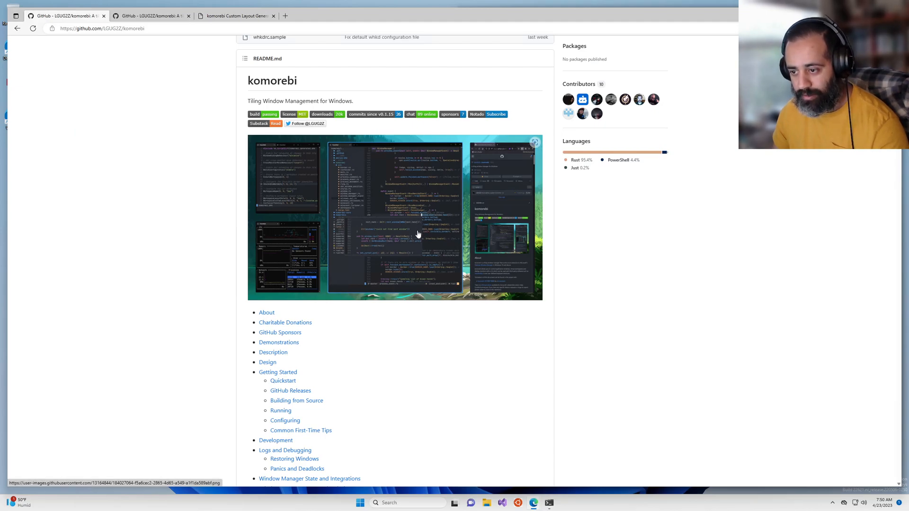
mouse_move(368, 239)
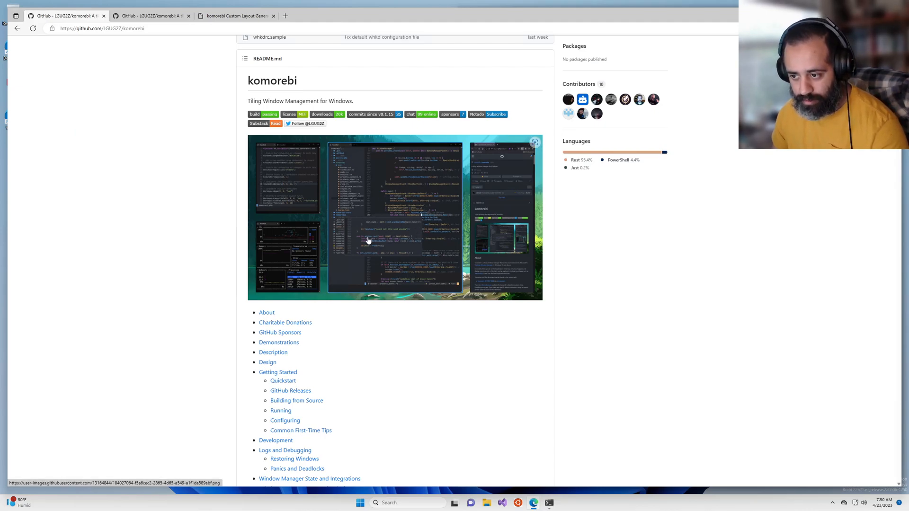
mouse_move(390, 283)
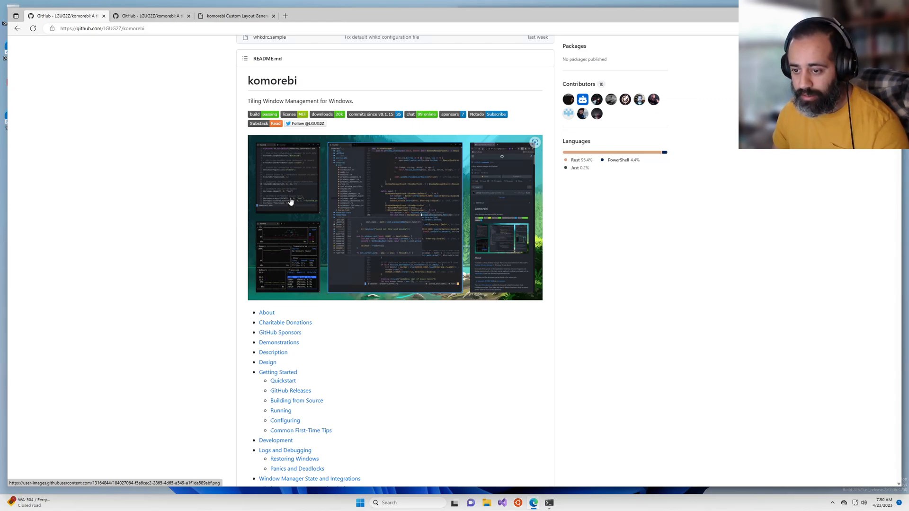
mouse_move(283, 237)
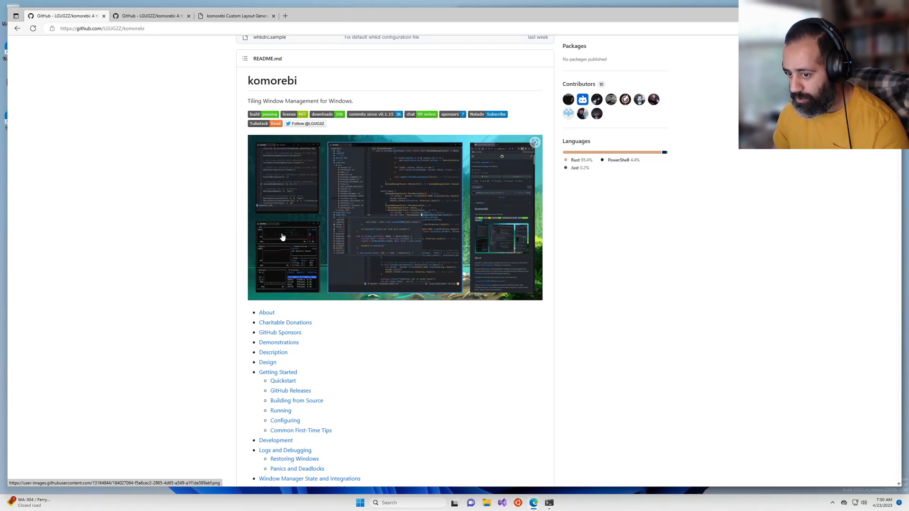
mouse_move(504, 163)
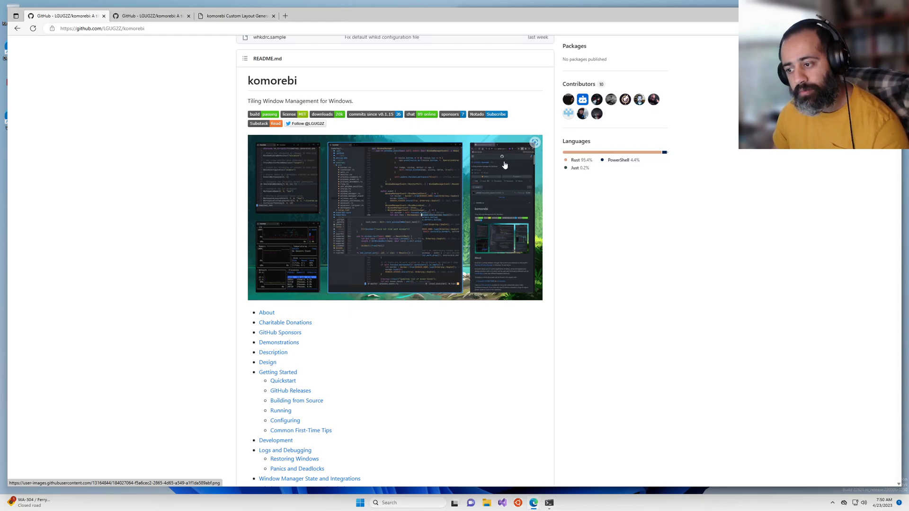
mouse_move(508, 202)
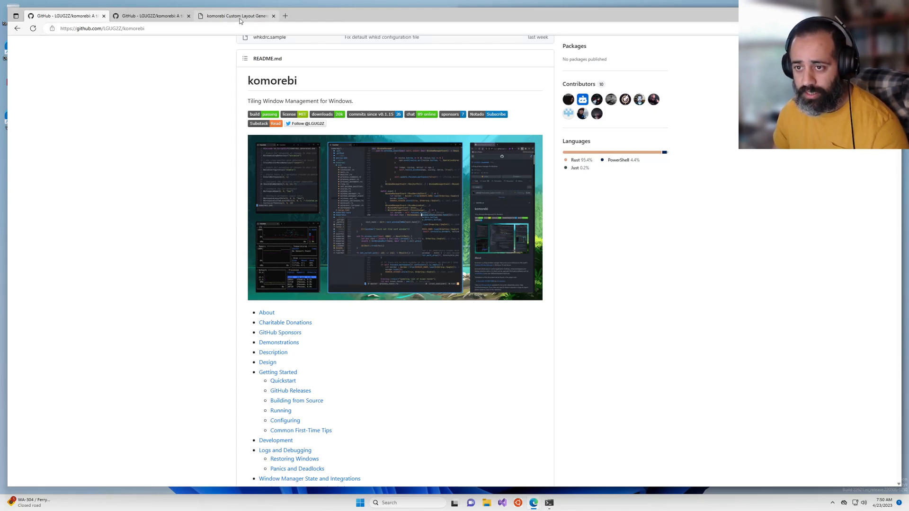
Step: Review the generator's Secondary, Primary and Tertiary layout and its JSON after briefly revisiting the README
left_click(242, 16)
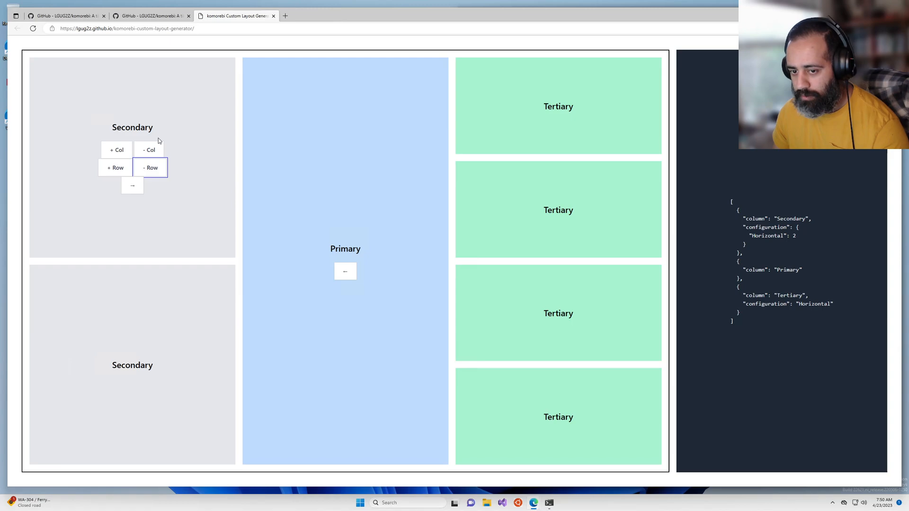
mouse_move(422, 204)
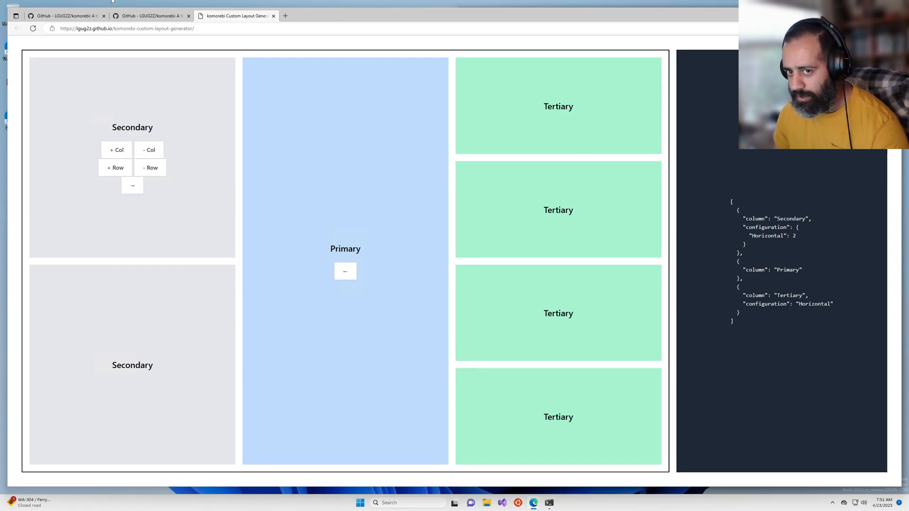
left_click(66, 16)
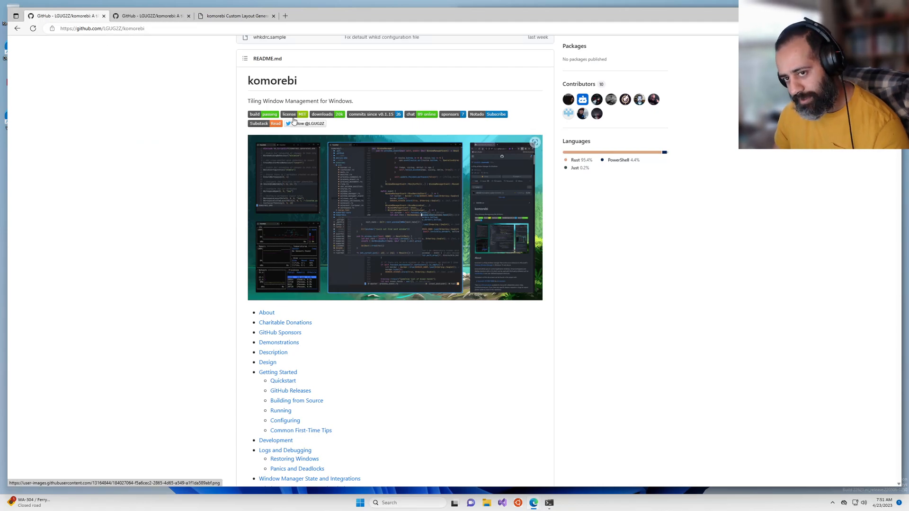
left_click(238, 16)
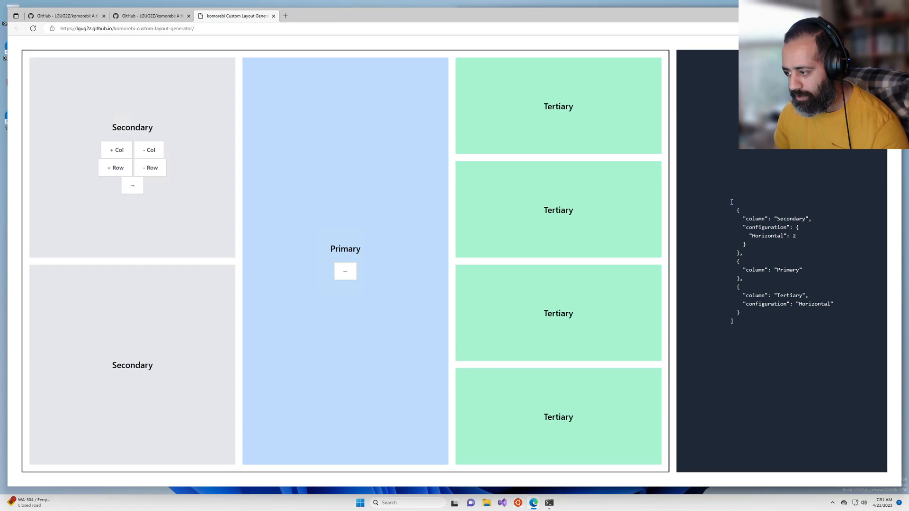
mouse_move(733, 370)
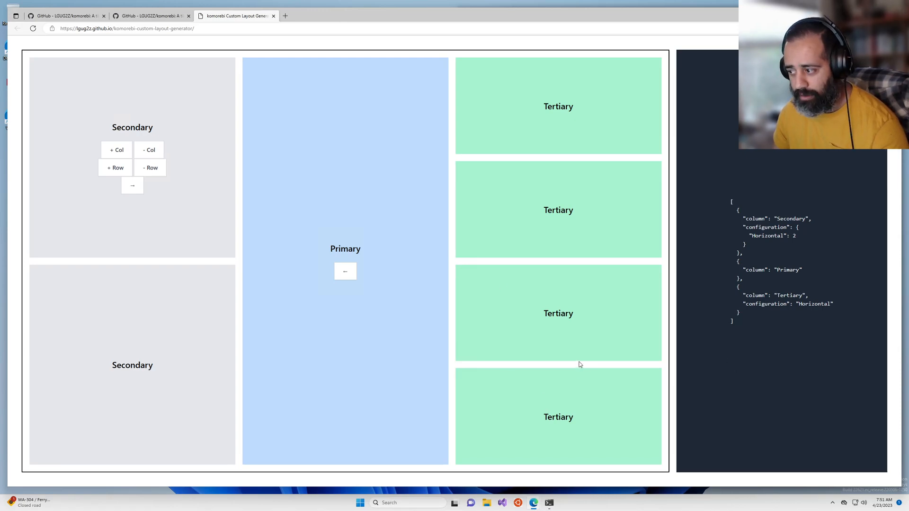
mouse_move(126, 52)
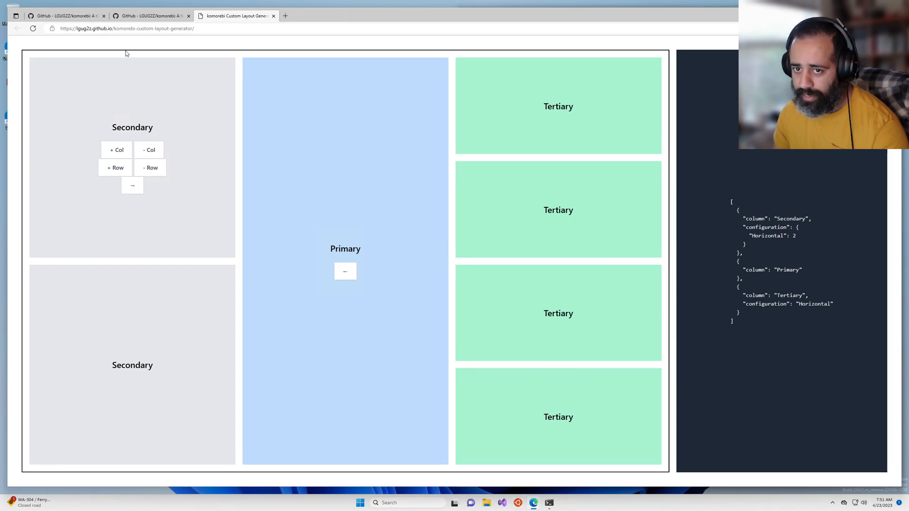
mouse_move(346, 13)
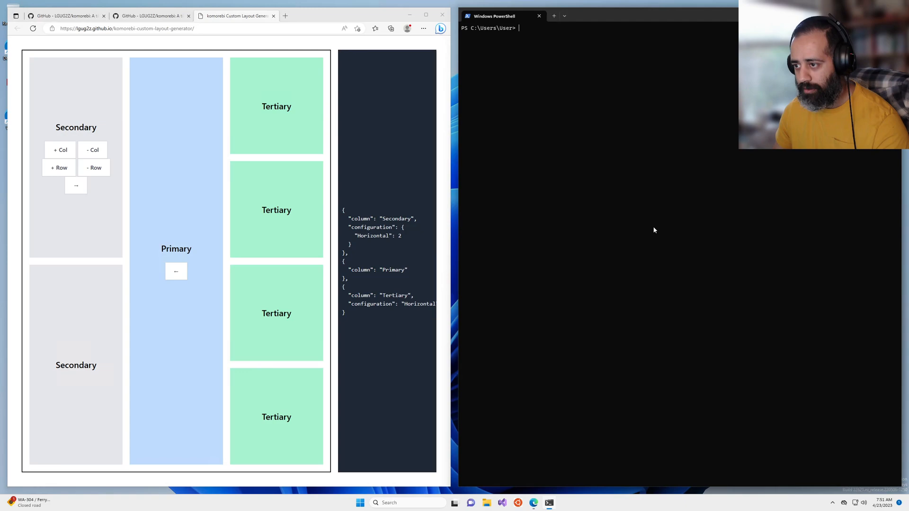
Step: Open .\custom.json in Notepad from PowerShell, showing a Primary WidthPercentage of 45
type("notepad")
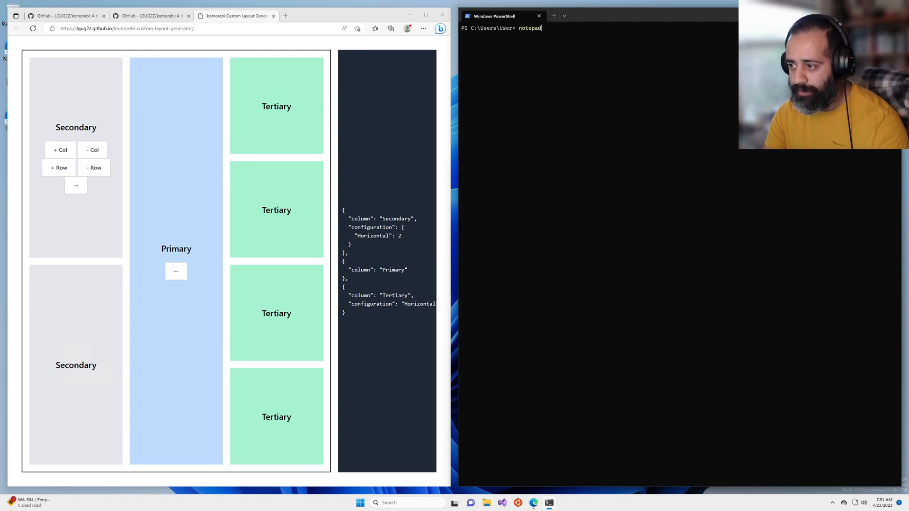
type("cu")
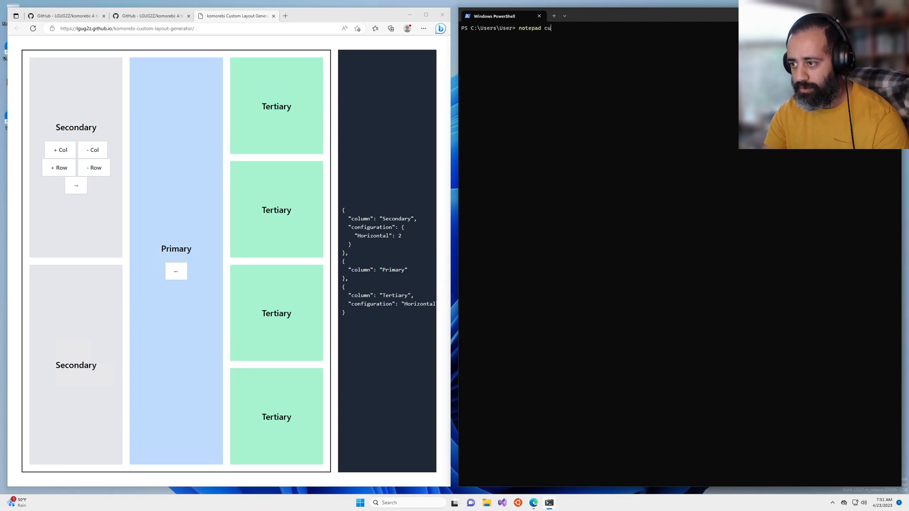
key("Enter")
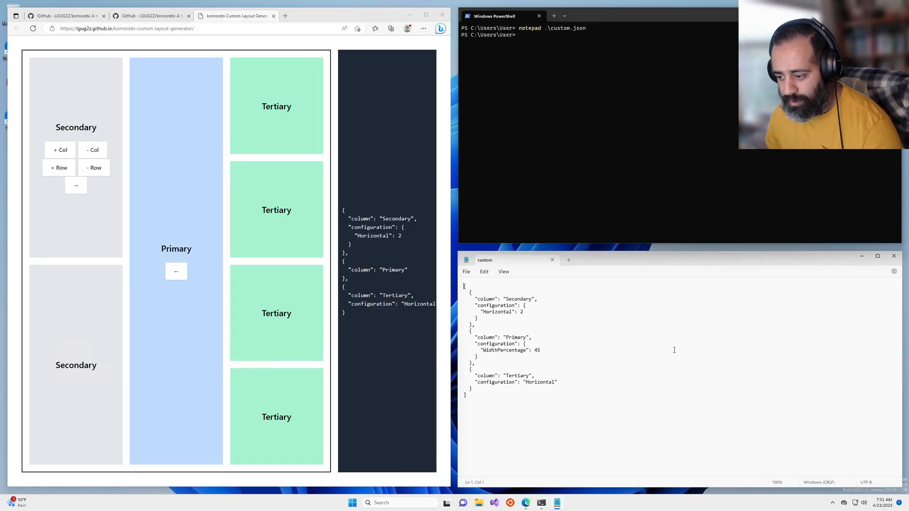
double_click(518, 298)
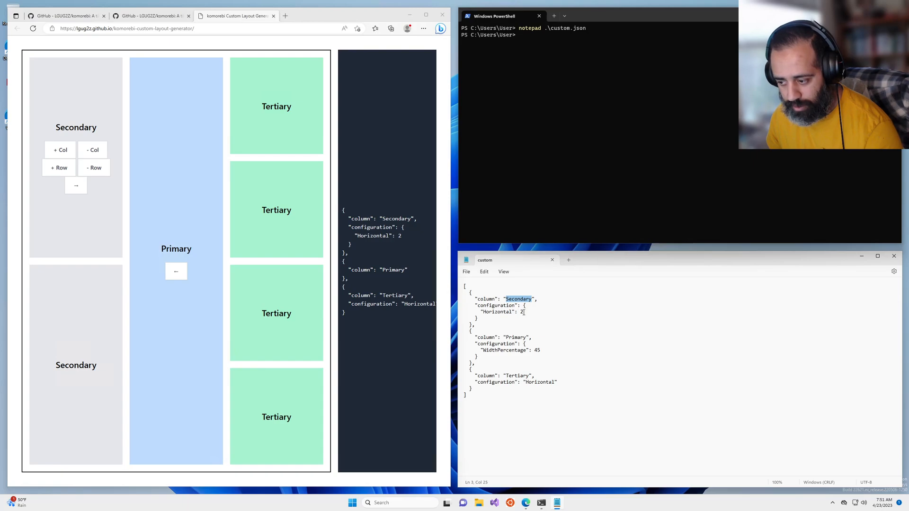
double_click(515, 337)
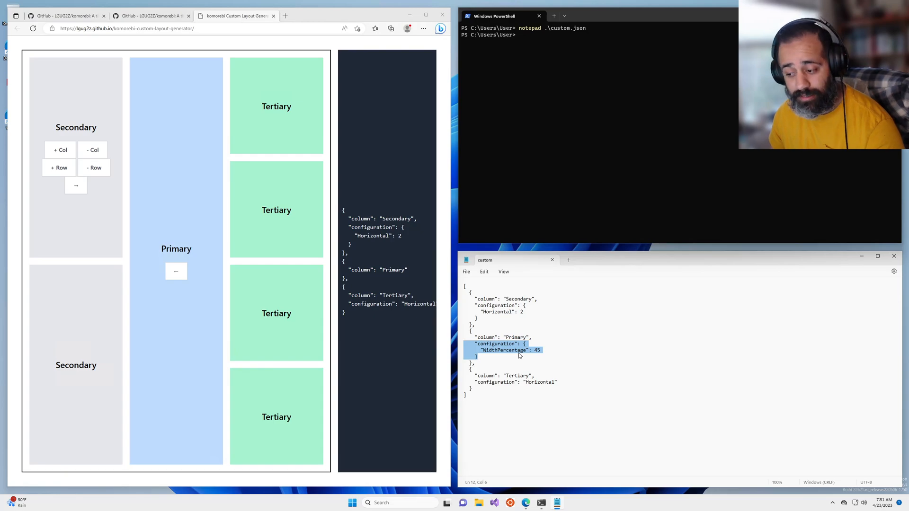
mouse_move(620, 369)
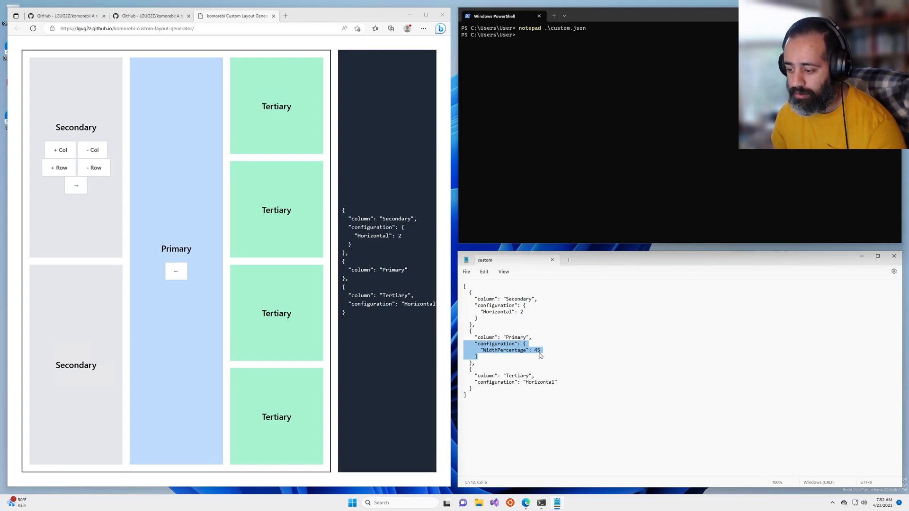
mouse_move(186, 317)
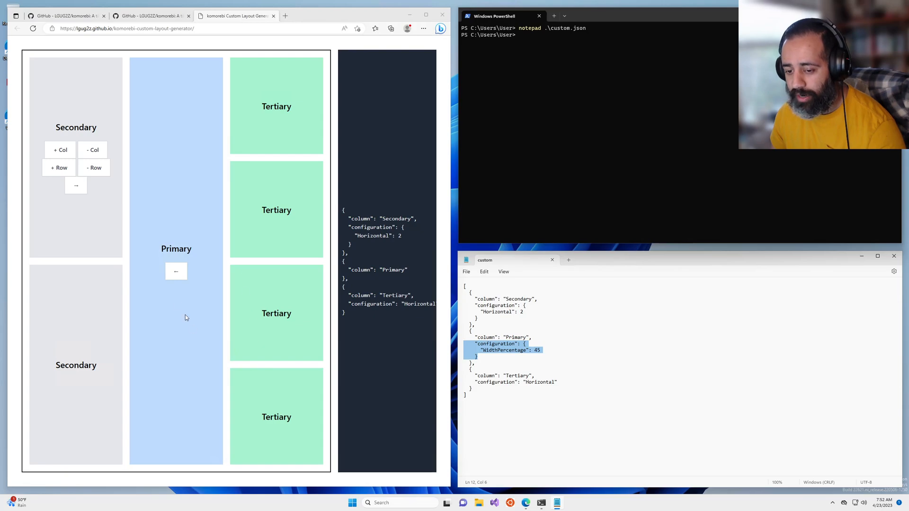
mouse_move(184, 361)
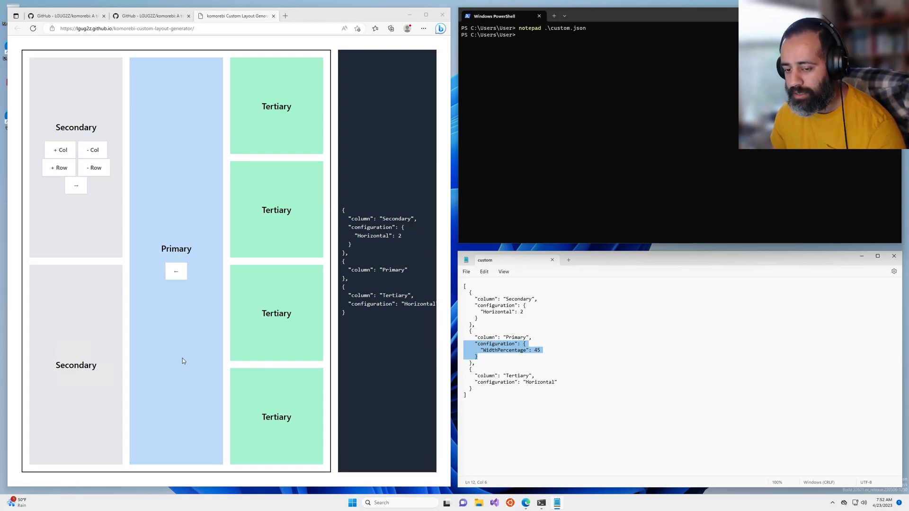
mouse_move(636, 371)
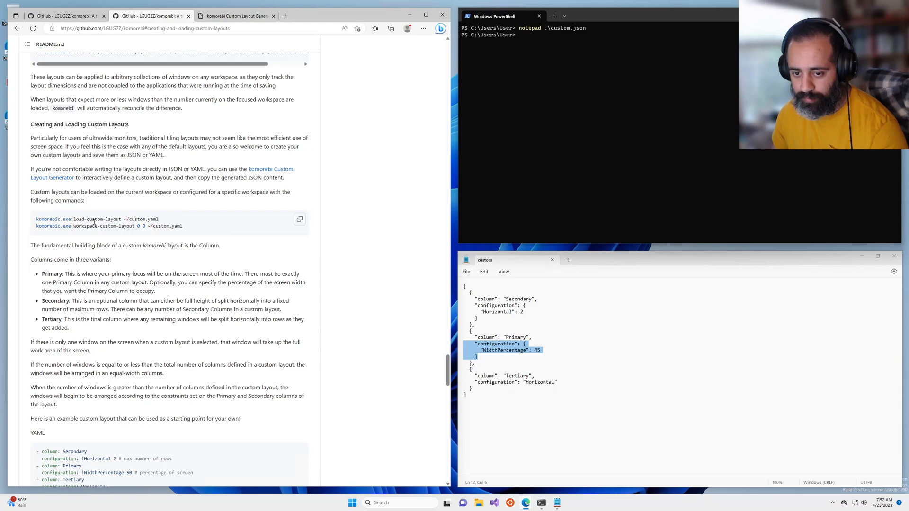
Step: Select part of the load-custom-layout command in the README's custom layouts section
double_click(97, 219)
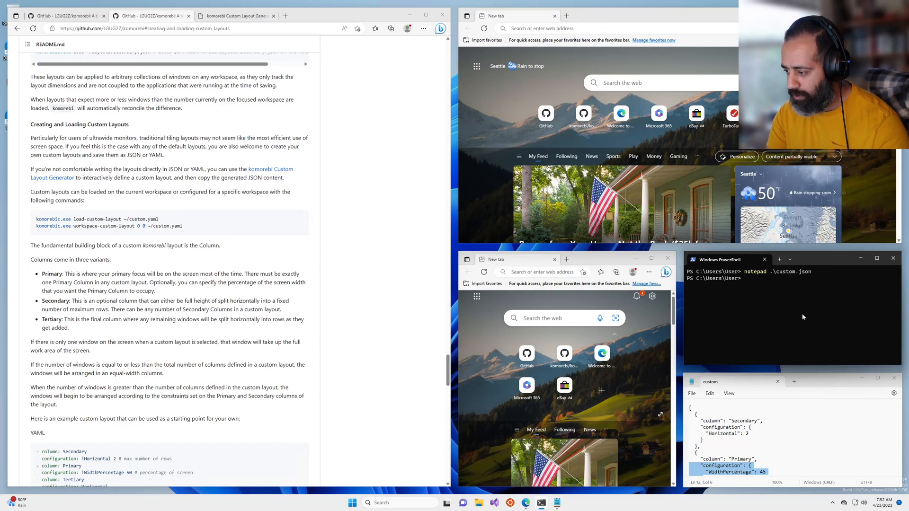
Step: Enter 'komorebic load-custom-layout .\custom.json' in PowerShell
type("komorebi")
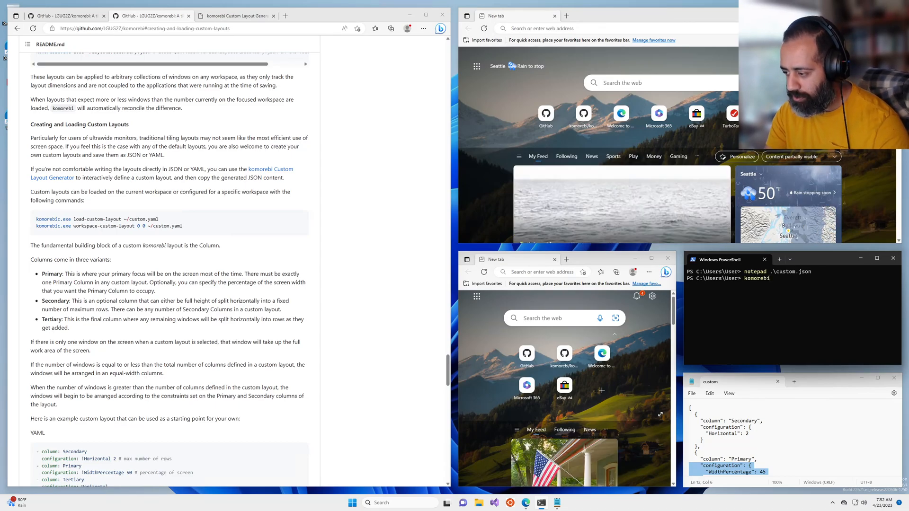
type("load-custom")
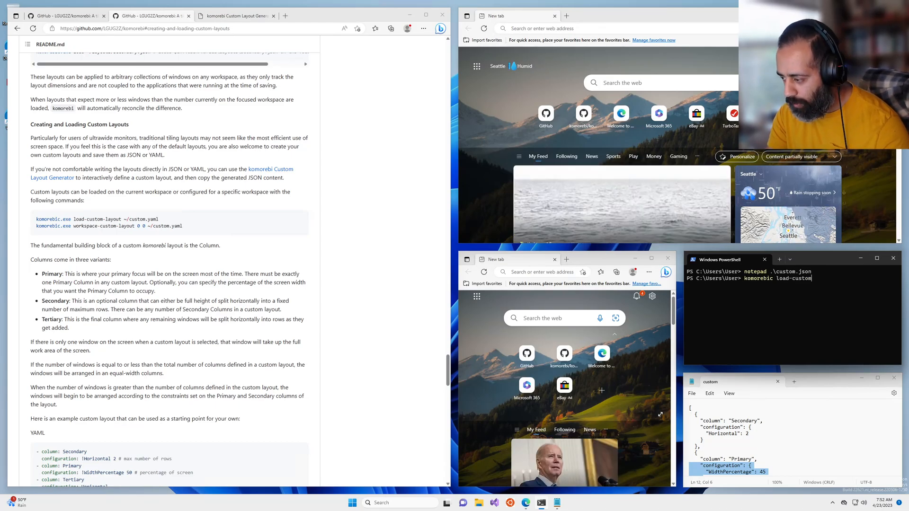
type("-layout cu")
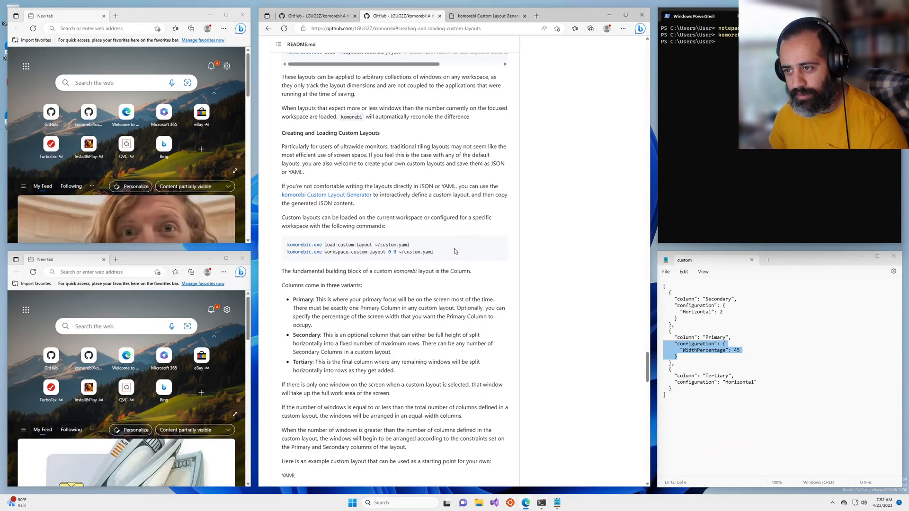
mouse_move(458, 262)
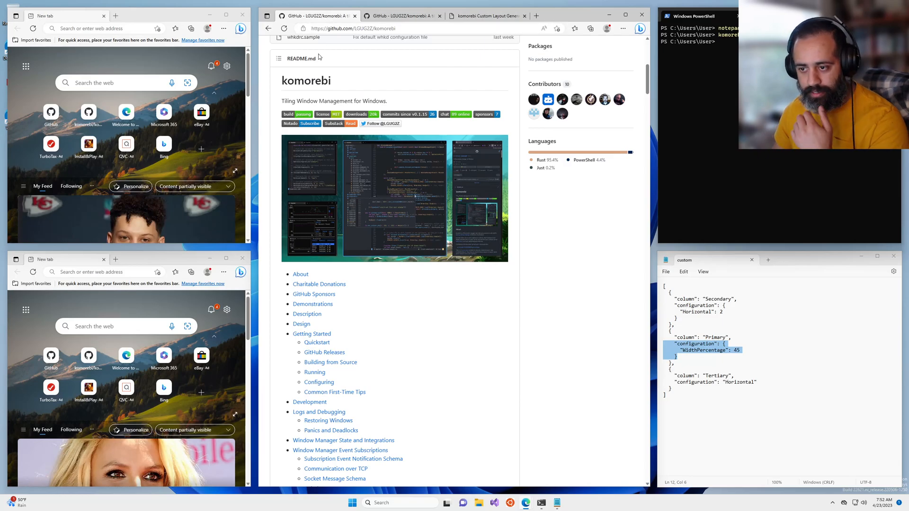
mouse_move(429, 197)
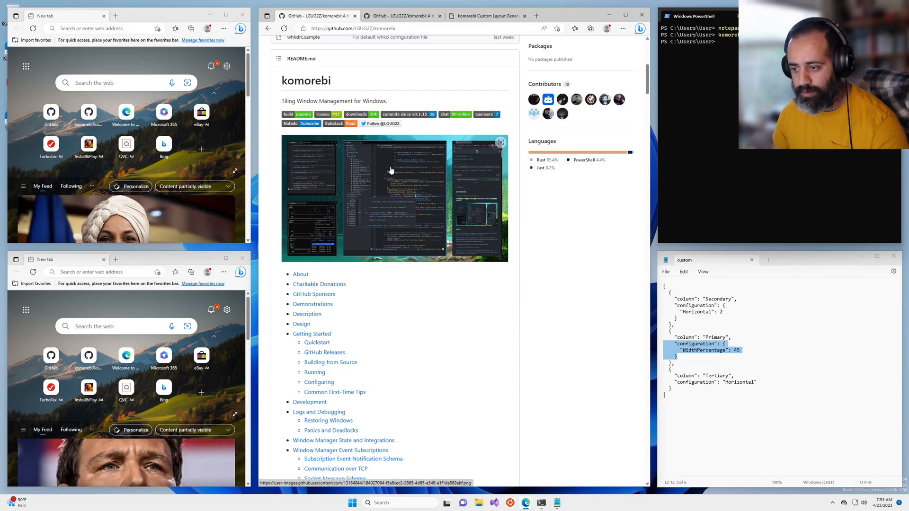
mouse_move(485, 182)
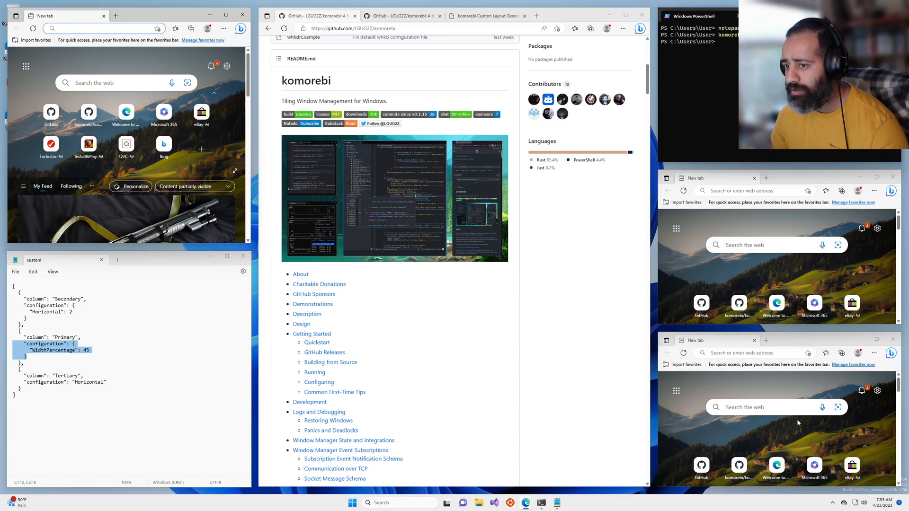
Step: Move Notepad into the left Secondary column, with two Edge windows stacked in Tertiary
left_click(95, 27)
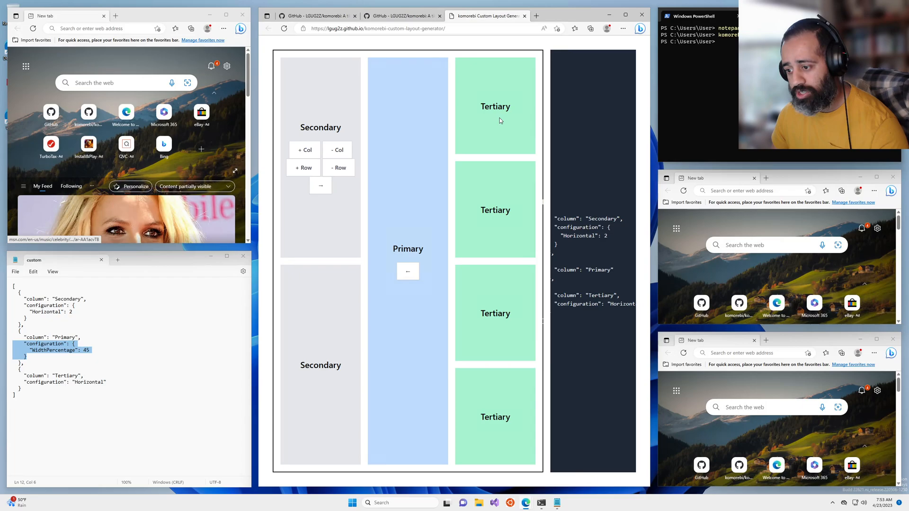
mouse_move(503, 272)
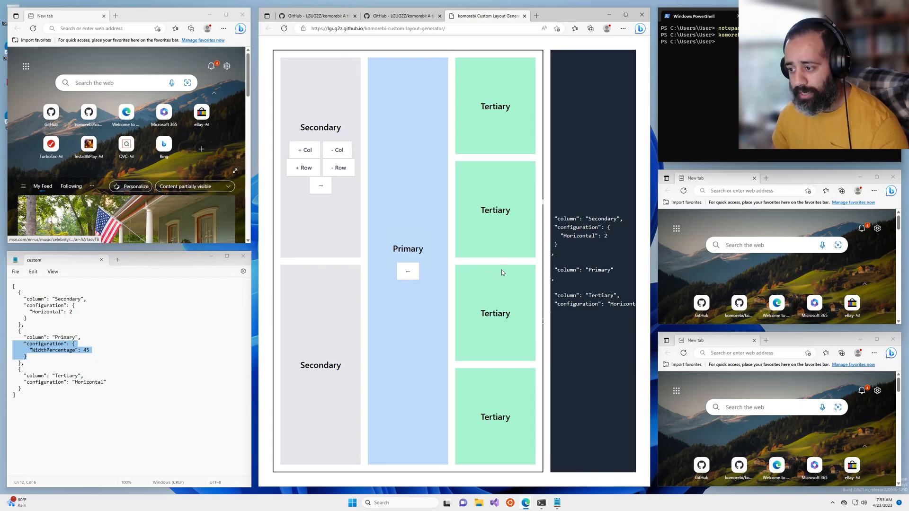
mouse_move(379, 216)
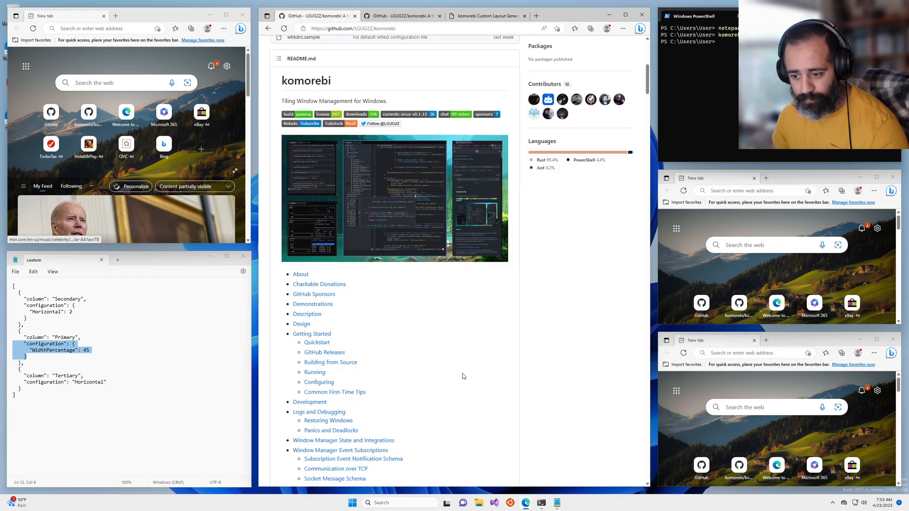
Step: Scroll the page to compare the layout, leaving PowerShell in the central Primary column
scroll("down", 3)
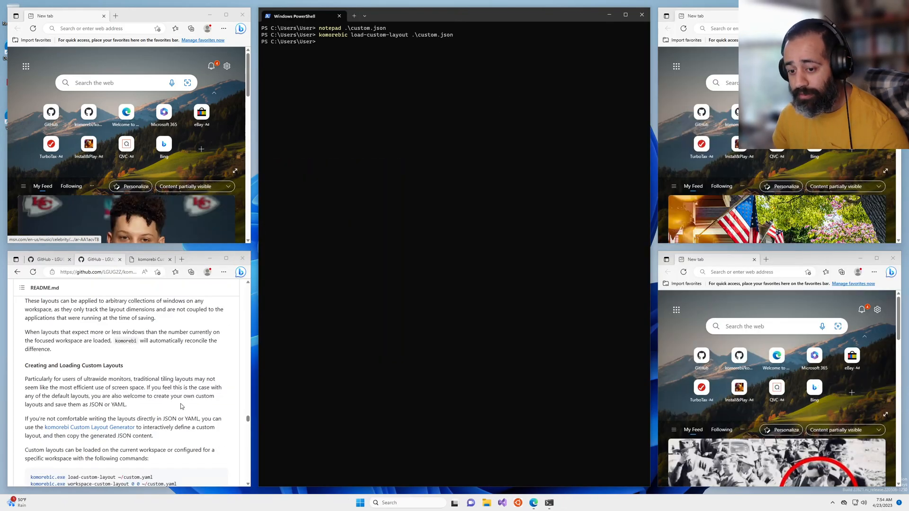
mouse_move(470, 250)
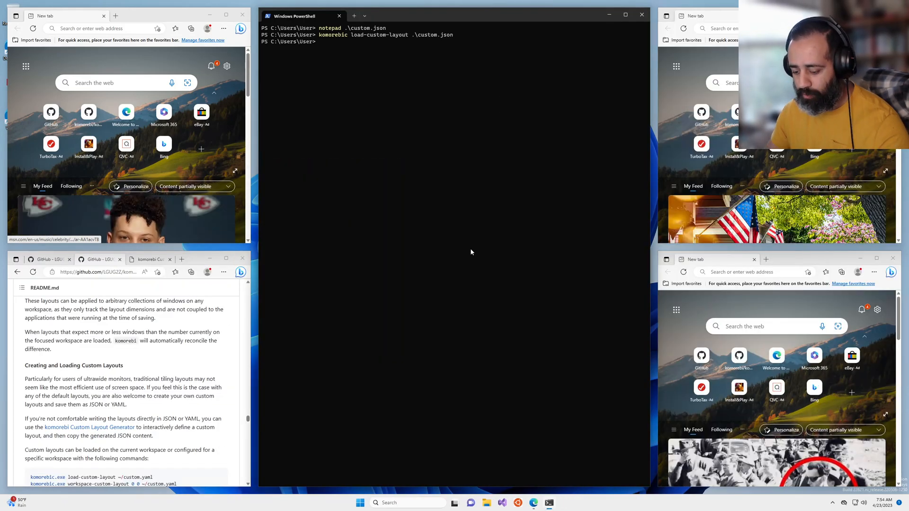
Step: Run 'notepad .\komorebi.ps1' in PowerShell to open the configuration script
type("notepad")
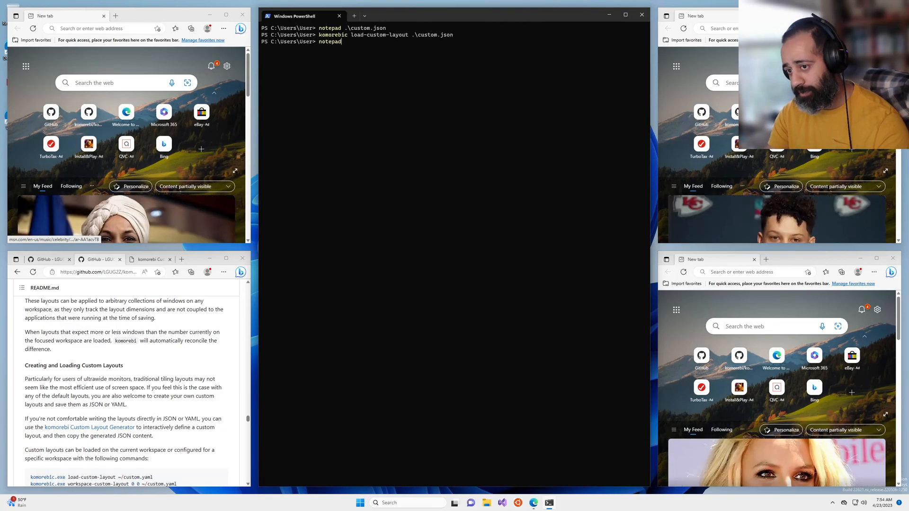
type("cust")
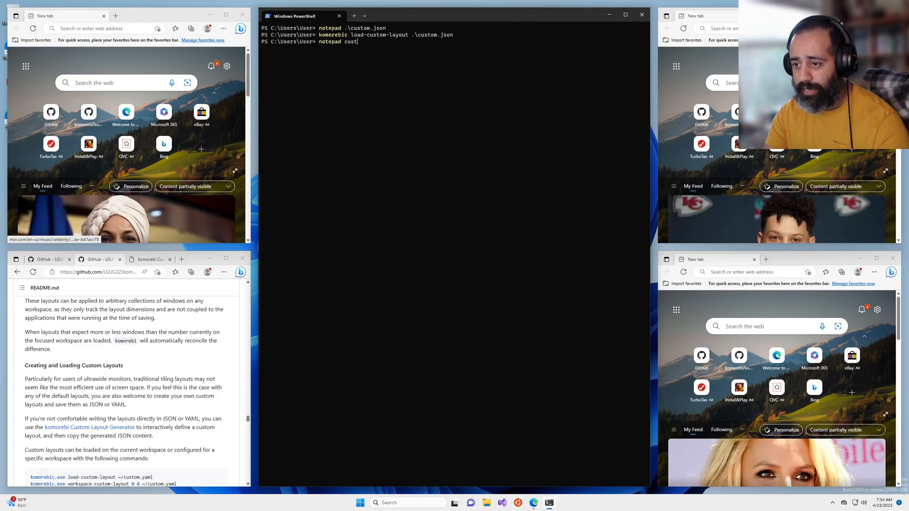
type(".\\komorebi.ps1")
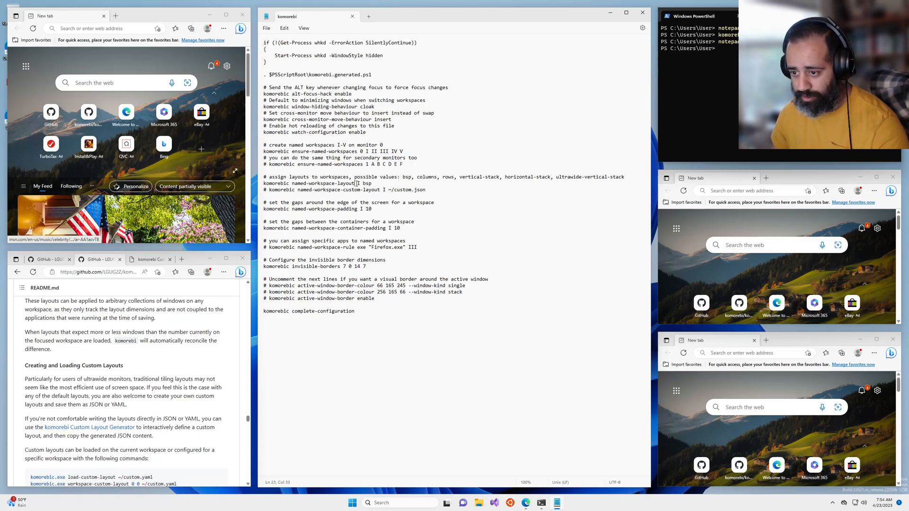
Step: Comment out workspace I's bsp layout line and activate its ~/custom.json custom-layout line
triple_click(318, 183)
type("# ")
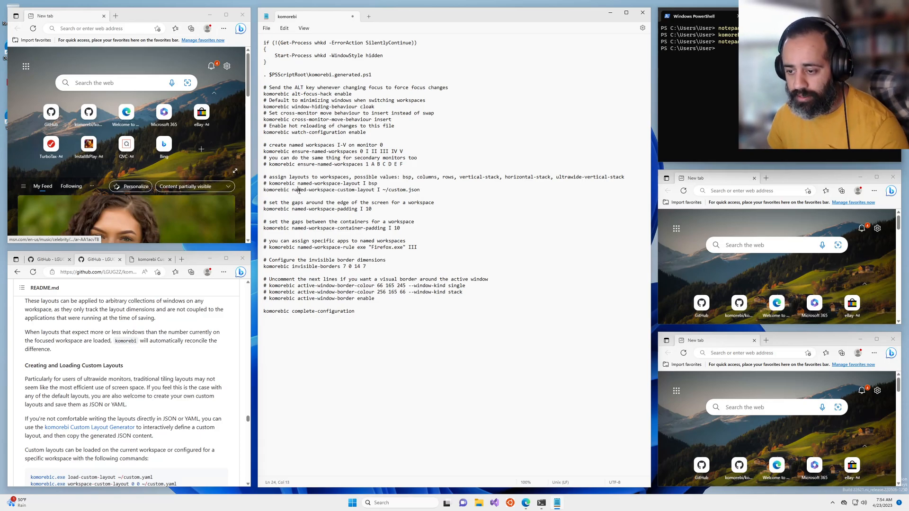
double_click(332, 190)
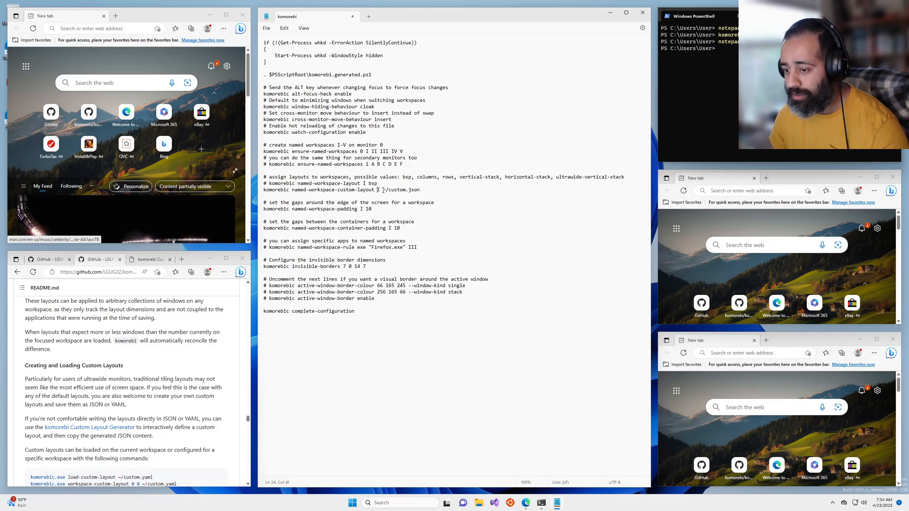
left_click_drag(382, 190, 419, 189)
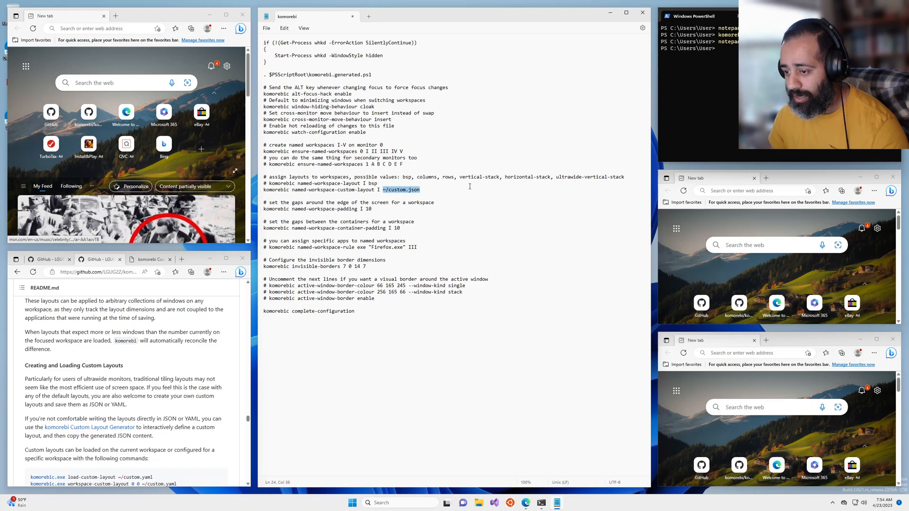
mouse_move(434, 185)
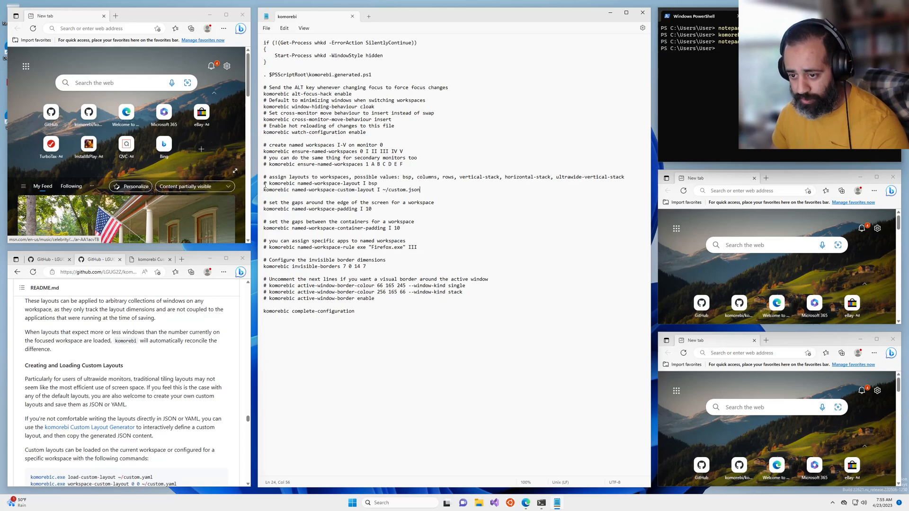
triple_click(322, 183)
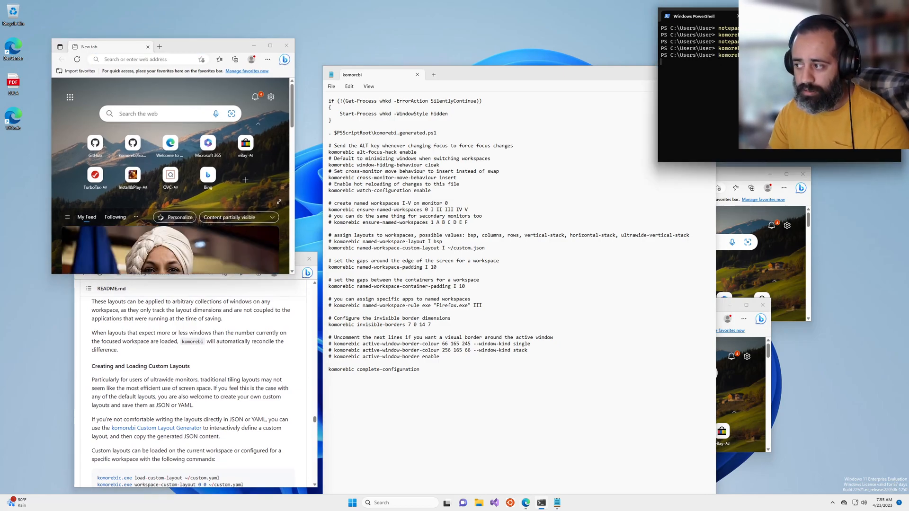
Step: Restart komorebi hidden with 'Start-Process komorebi.exe -WindowStyle hidden'
type("Start-Process komorebi.exe -WindowStyle hidden")
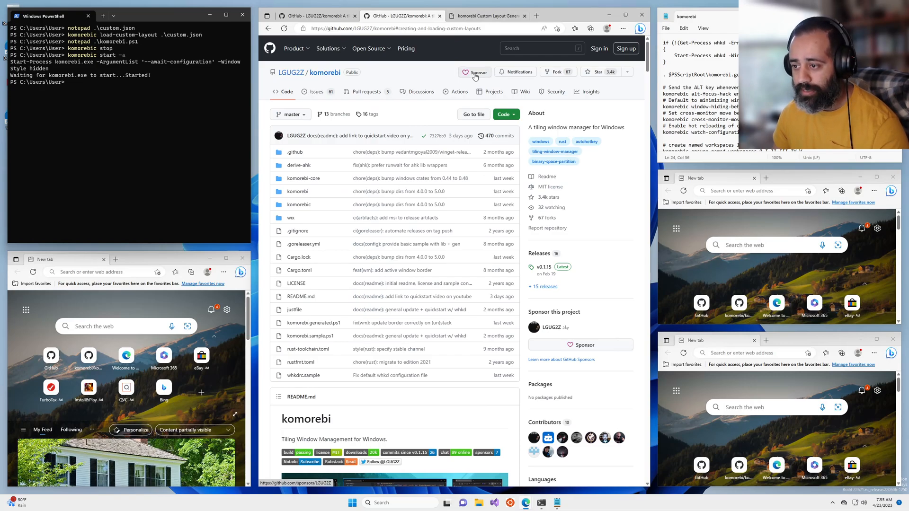
Step: Browse komorebi's monthly and one-time sponsor tiers, then return to the repository README
left_click(474, 72)
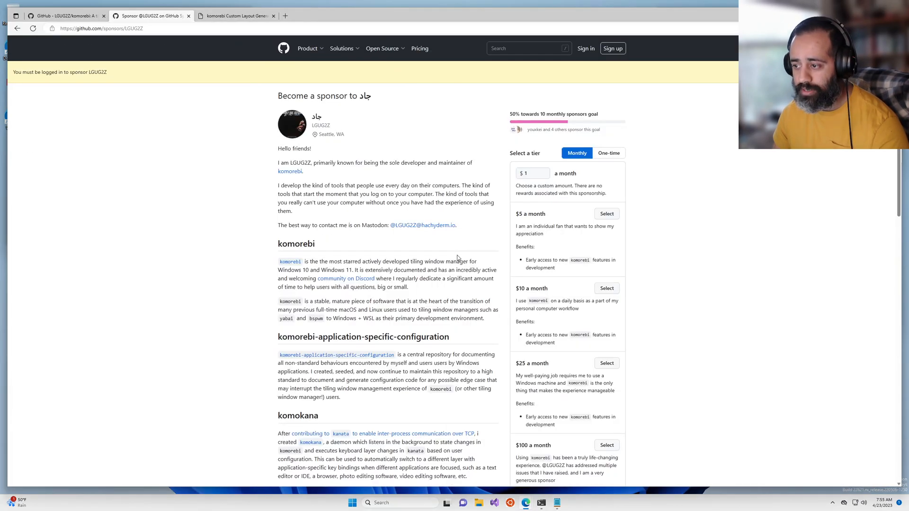
mouse_move(756, 184)
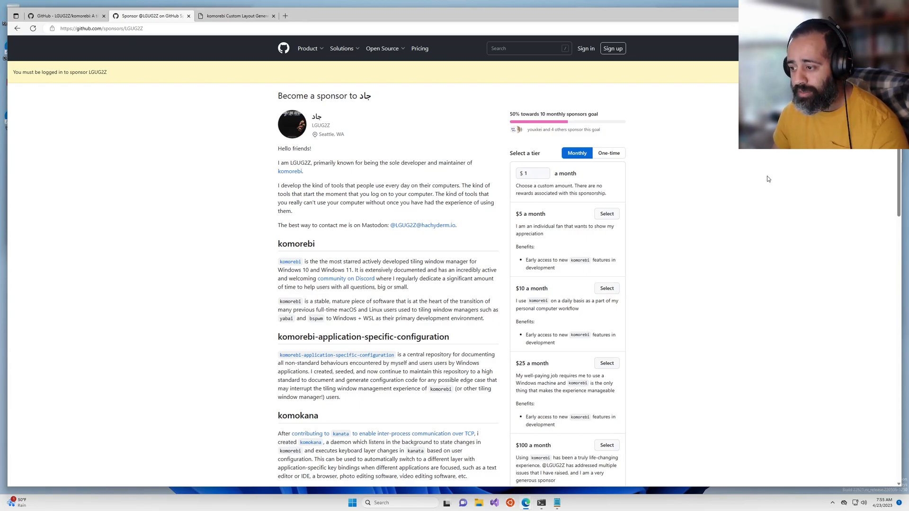
mouse_move(782, 177)
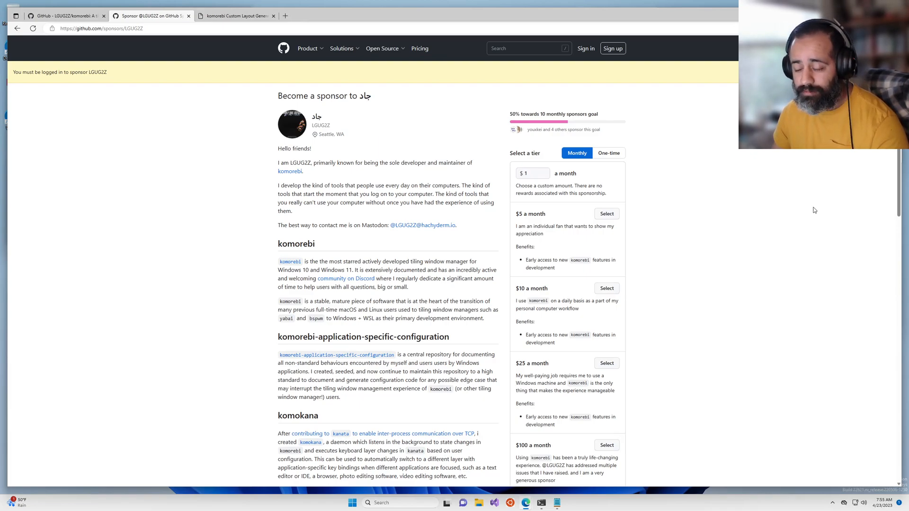
mouse_move(791, 190)
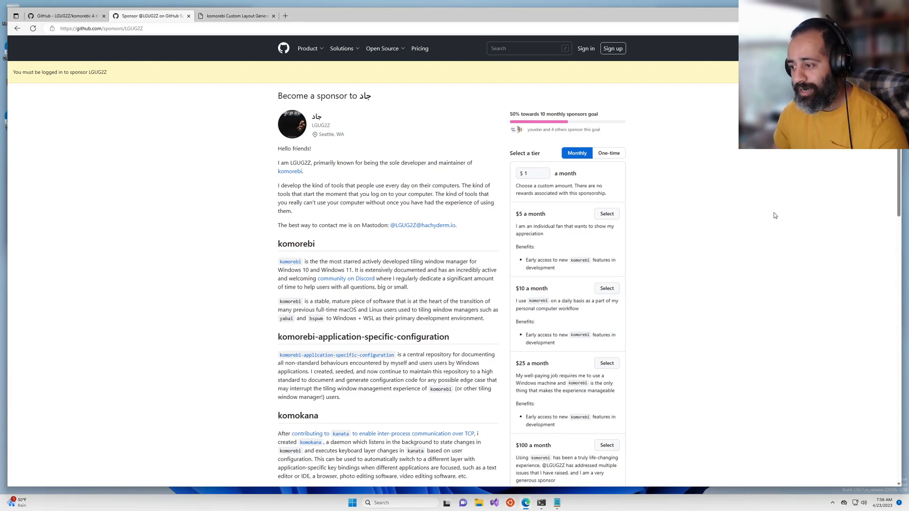
mouse_move(783, 186)
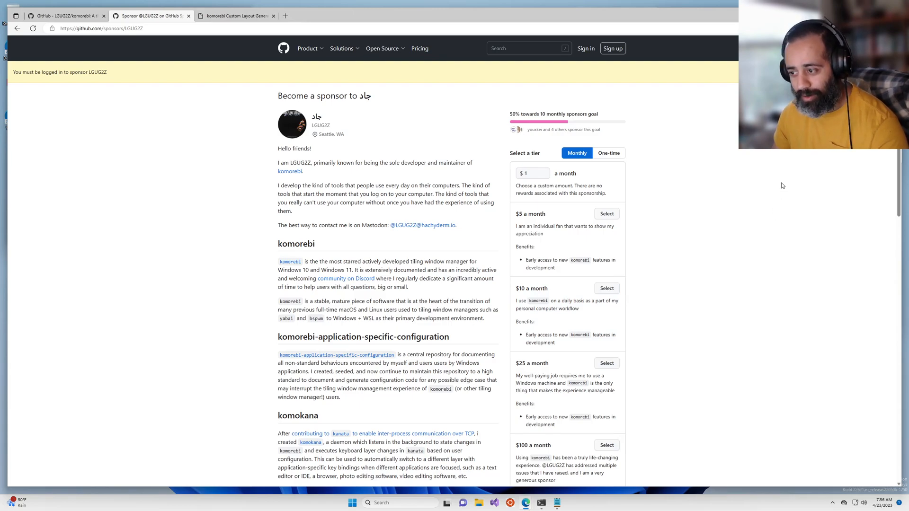
mouse_move(779, 180)
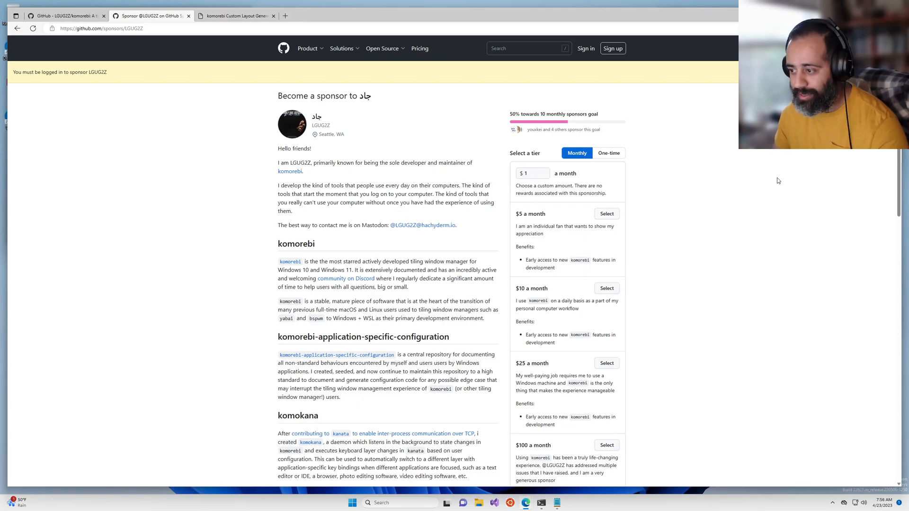
left_click(609, 153)
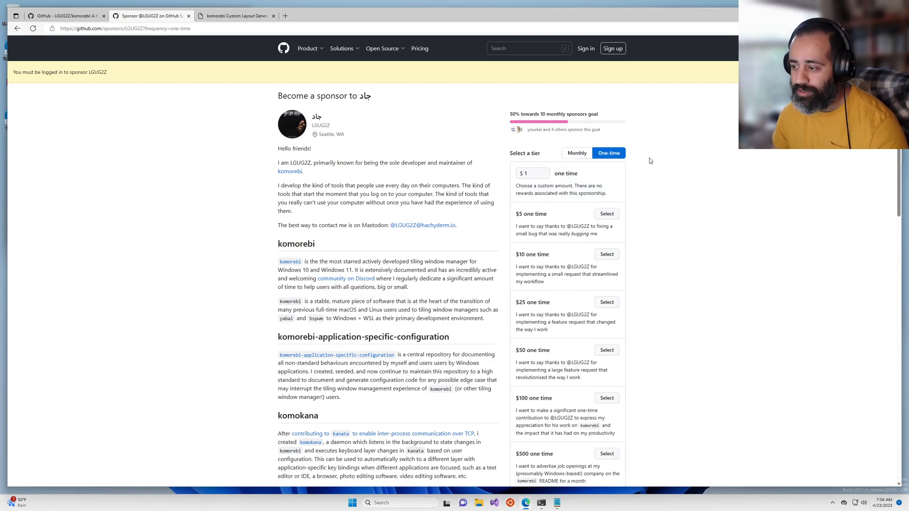
left_click(576, 153)
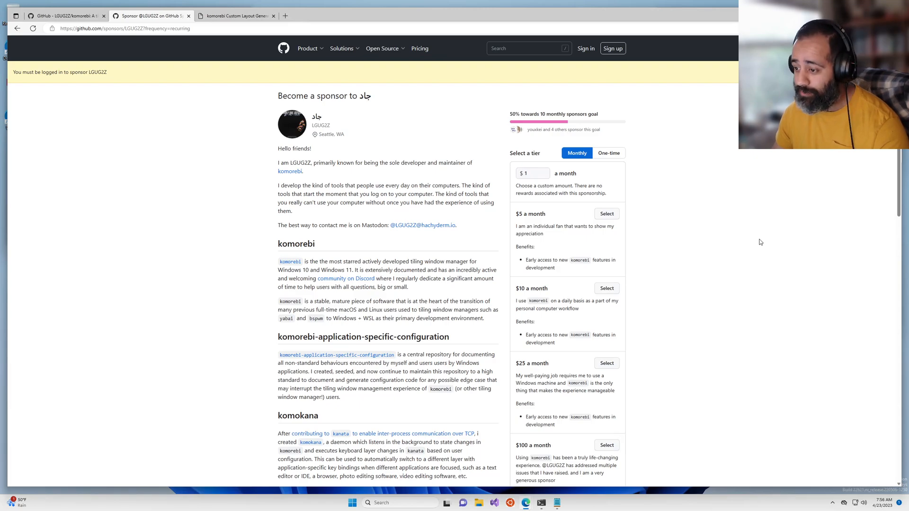
mouse_move(757, 254)
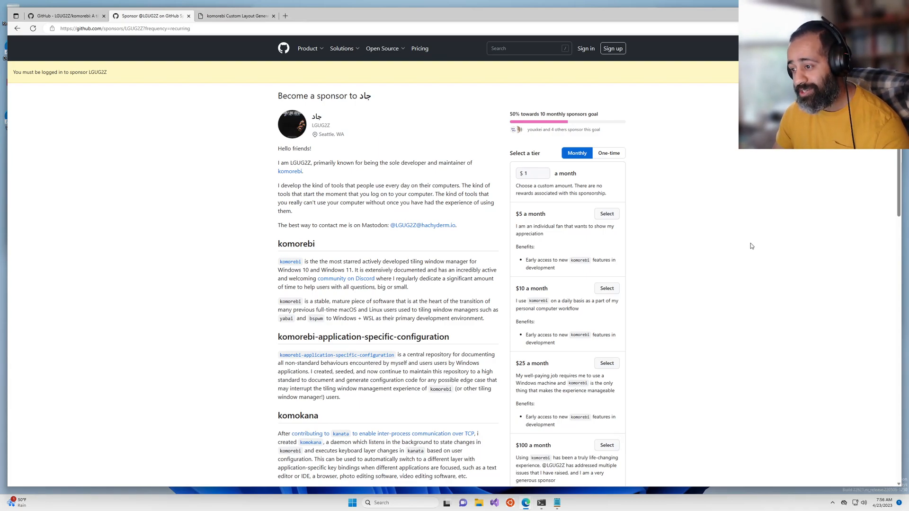
mouse_move(738, 234)
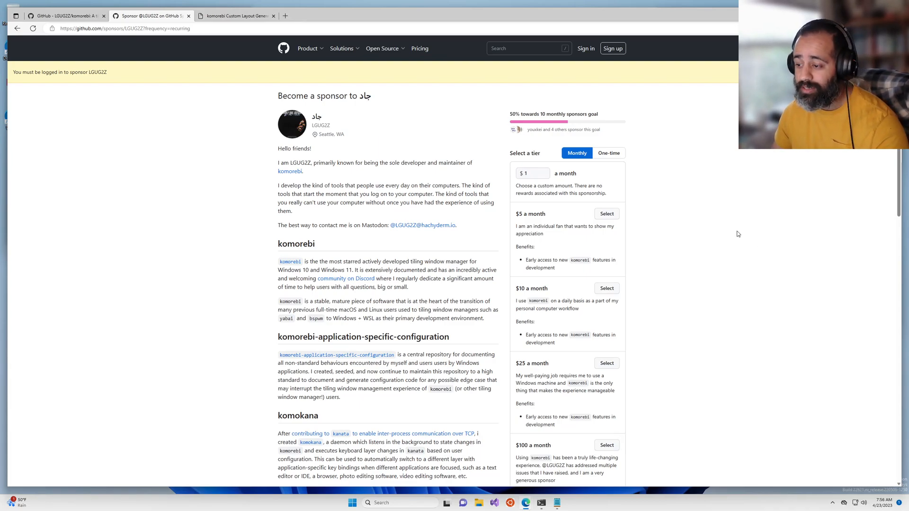
mouse_move(772, 251)
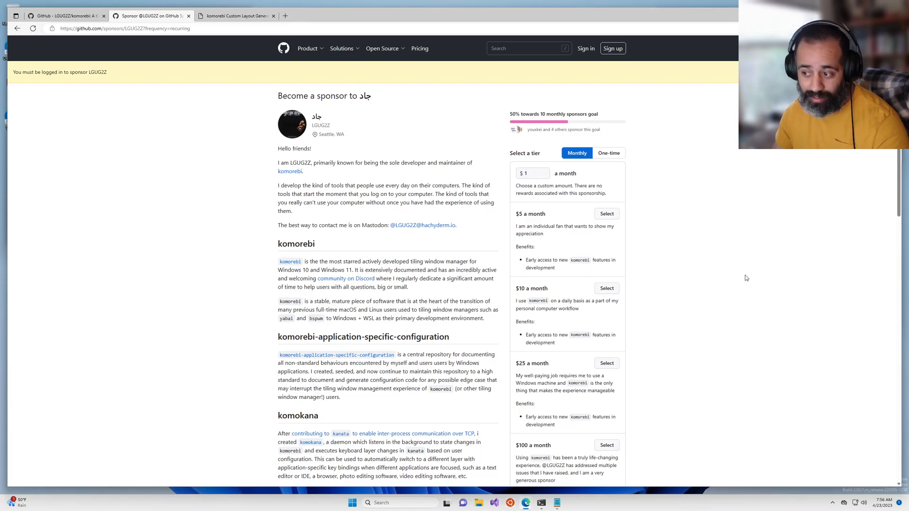
mouse_move(753, 312)
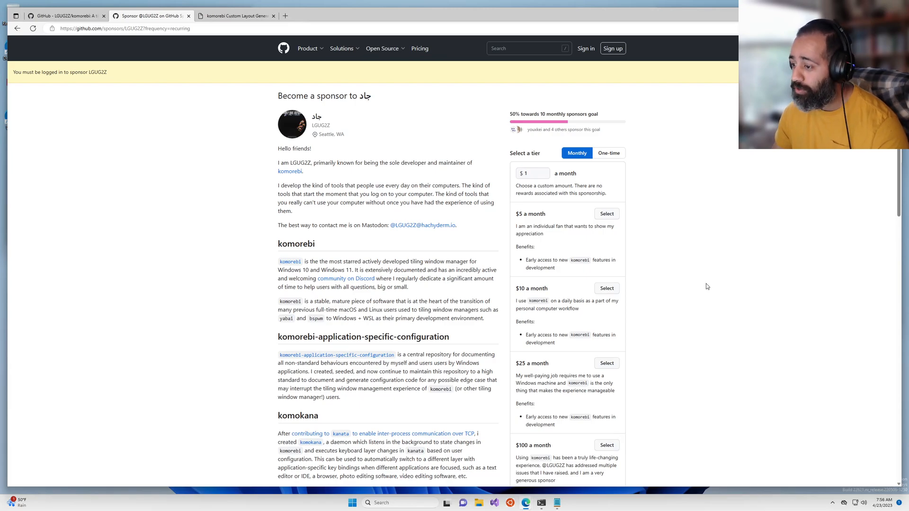
mouse_move(758, 304)
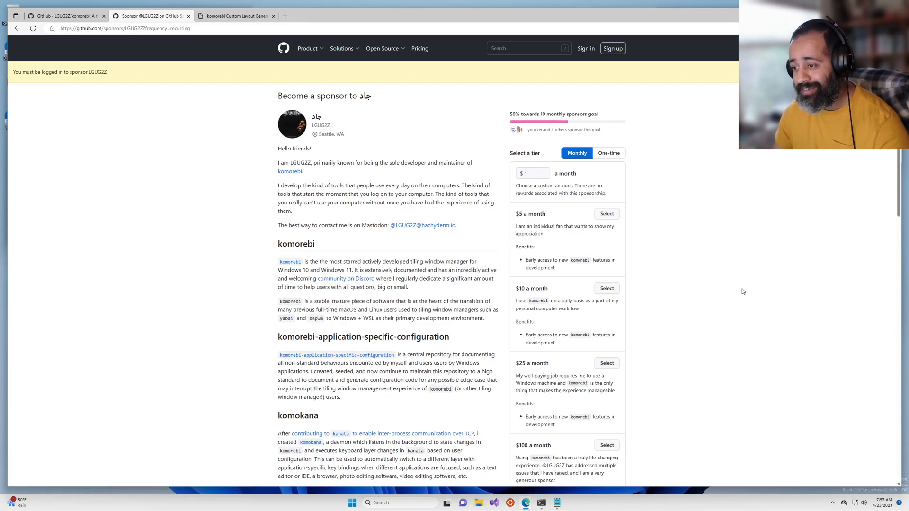
mouse_move(739, 286)
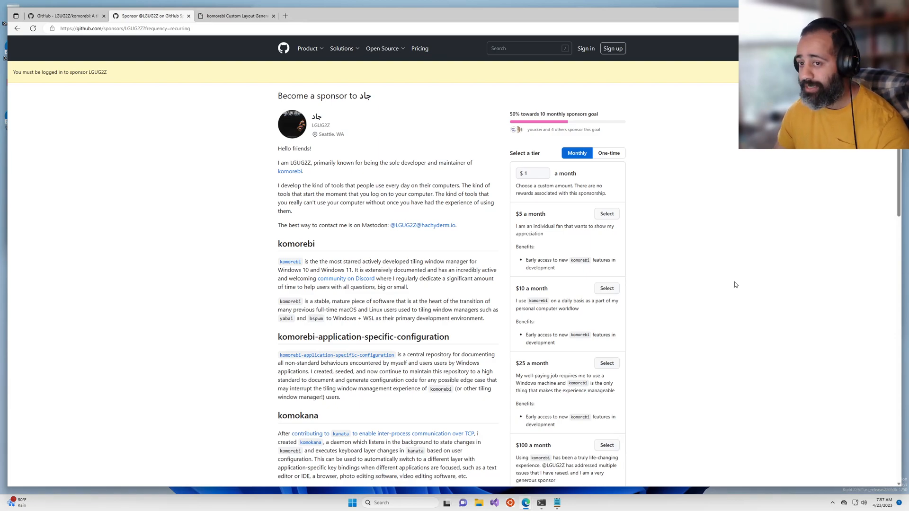
left_click(66, 15)
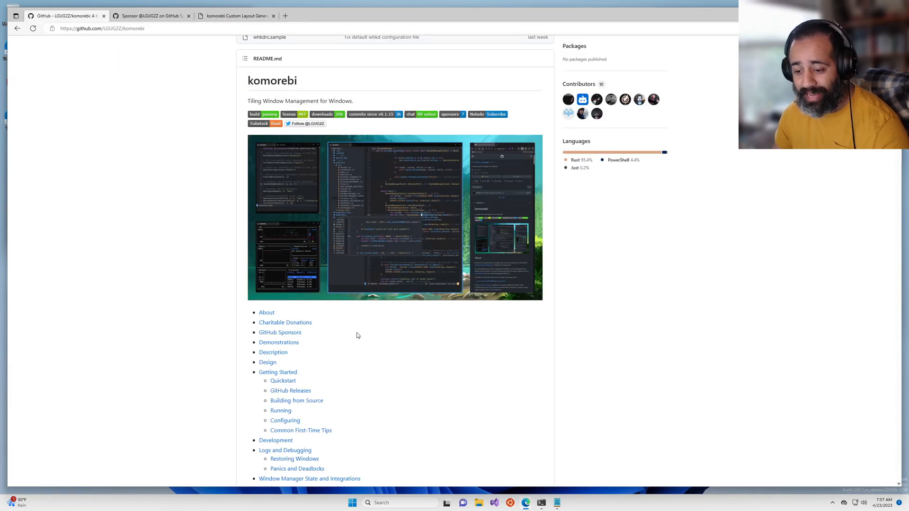
scroll("down", 3)
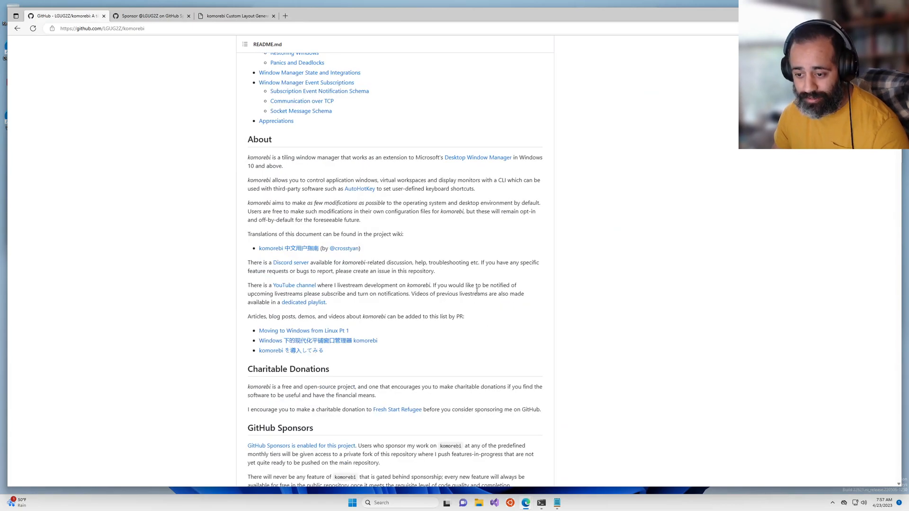
mouse_move(291, 266)
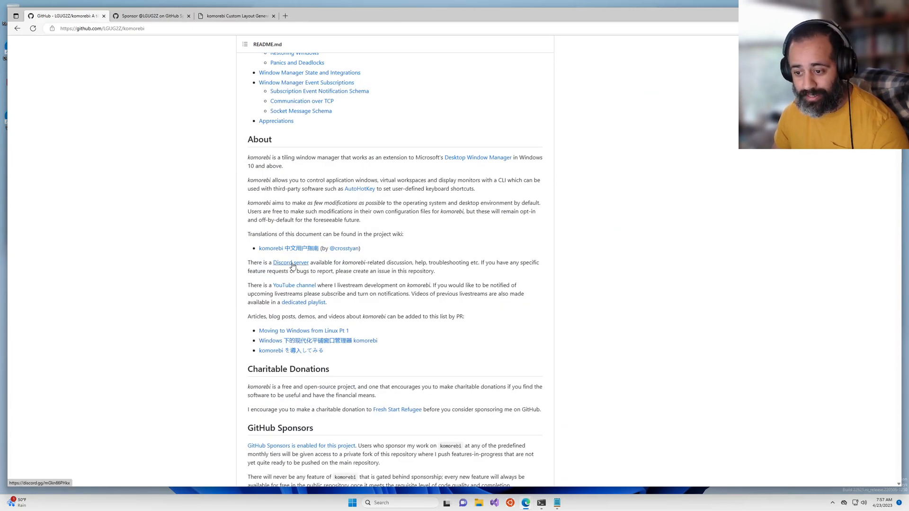
mouse_move(500, 328)
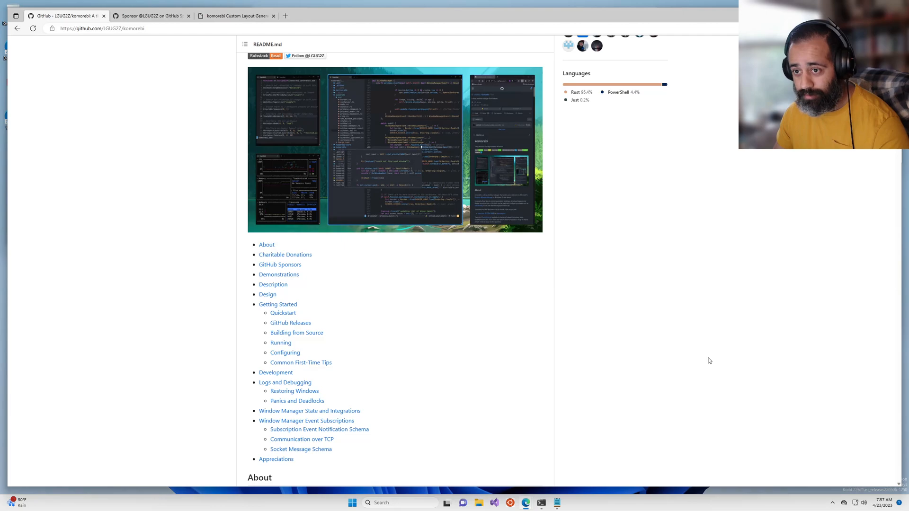
mouse_move(660, 335)
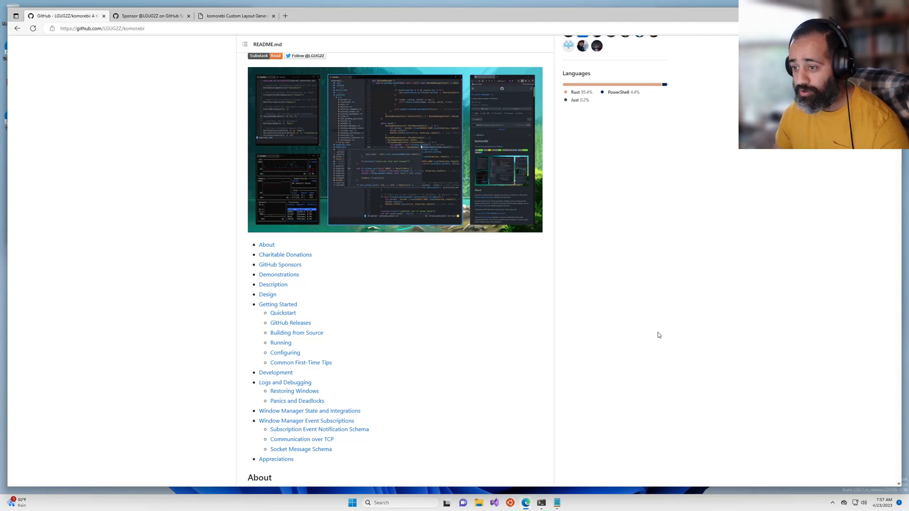
mouse_move(721, 219)
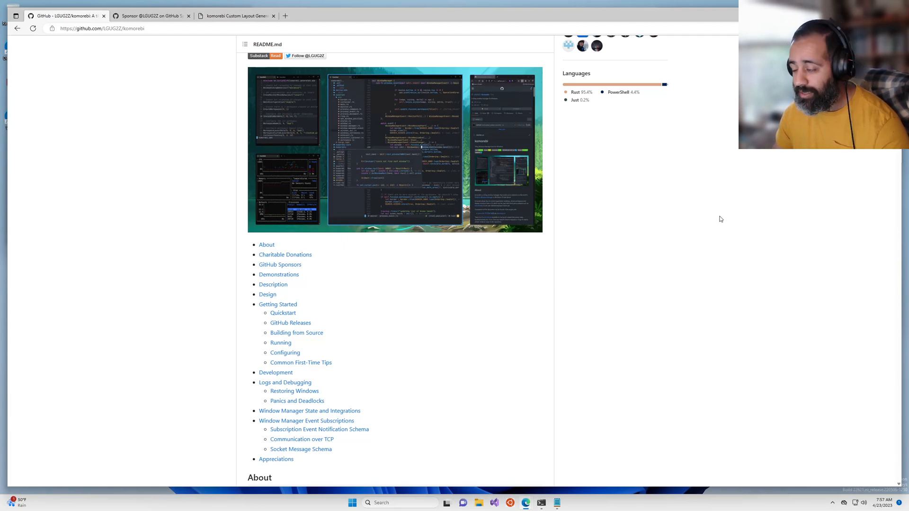
mouse_move(661, 248)
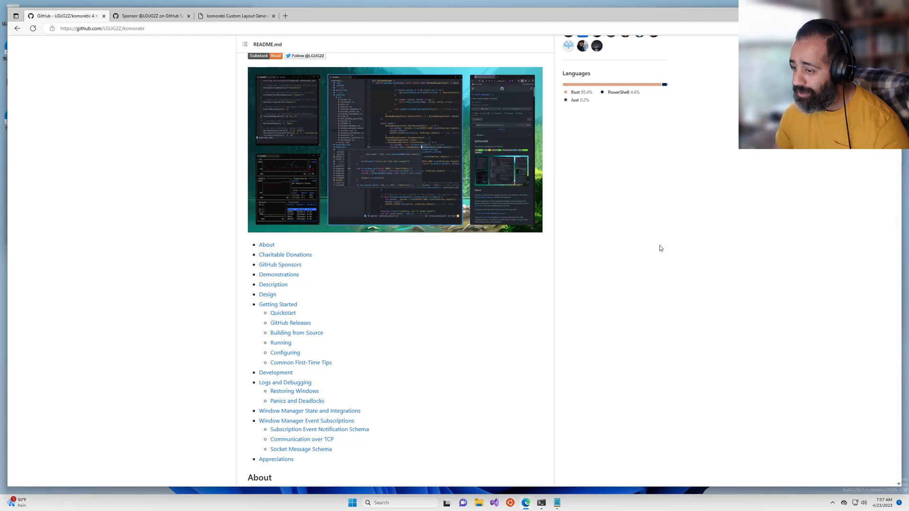